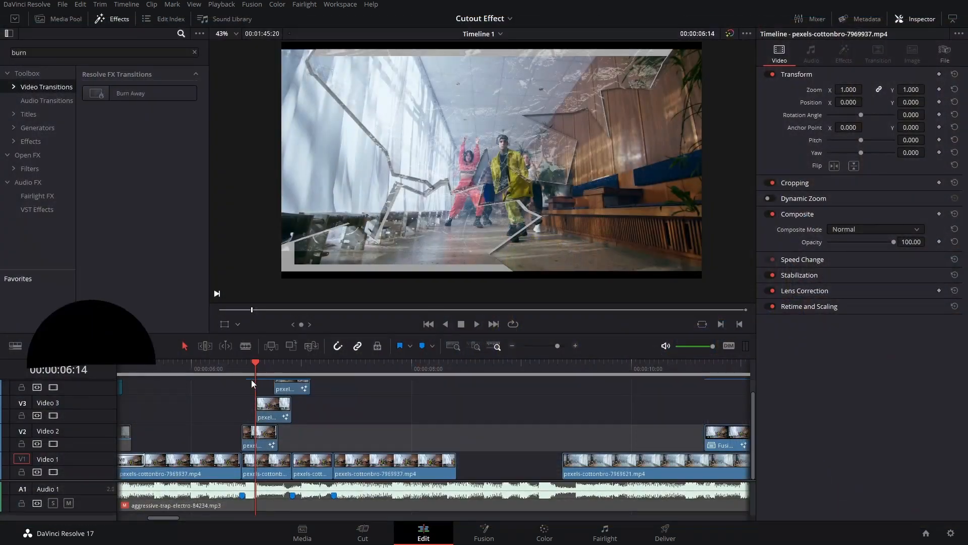
- Scroll the Edit timeline to an untouched stretch of the dancer clip on Video 1
left_click(279, 362)
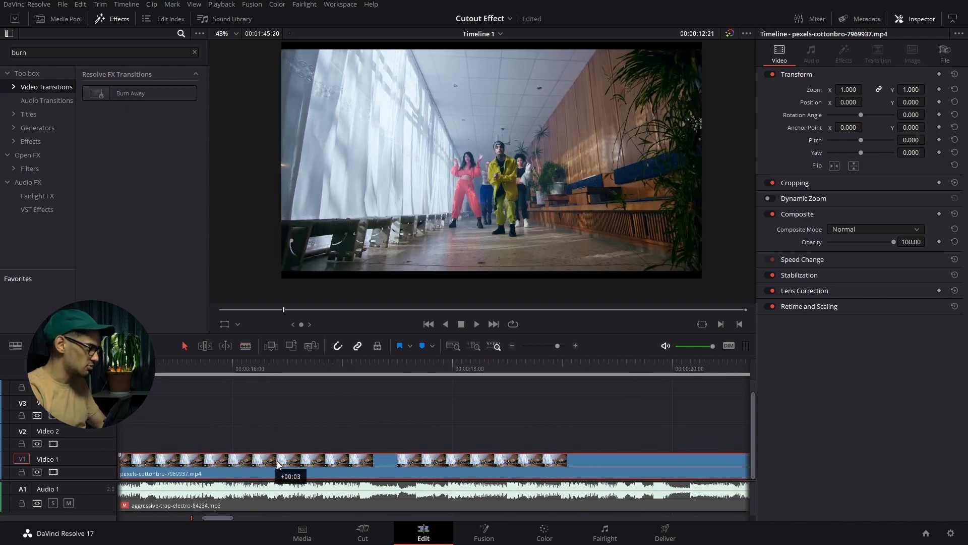
- Blade the Video 1 dancer clip into short pieces and close the gap between them
left_click(321, 362)
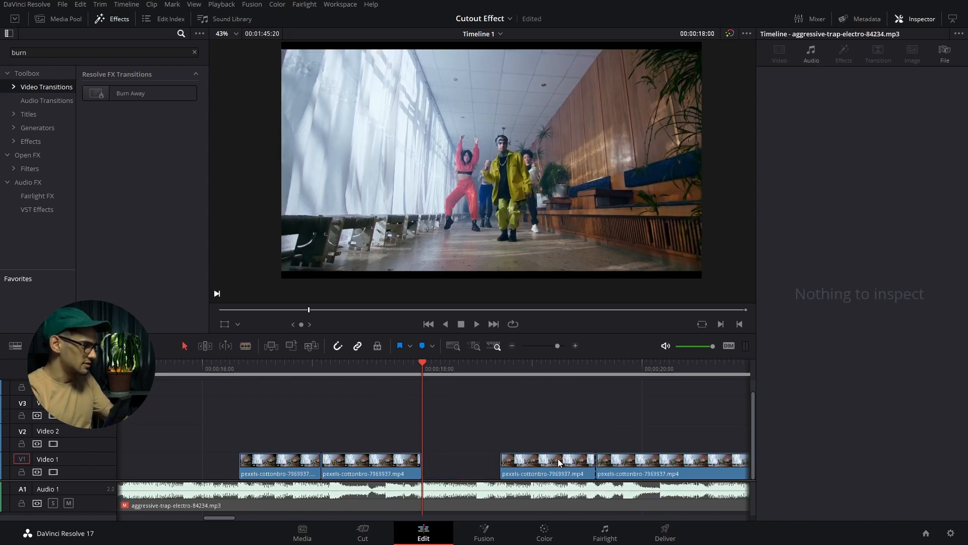
left_click(544, 462)
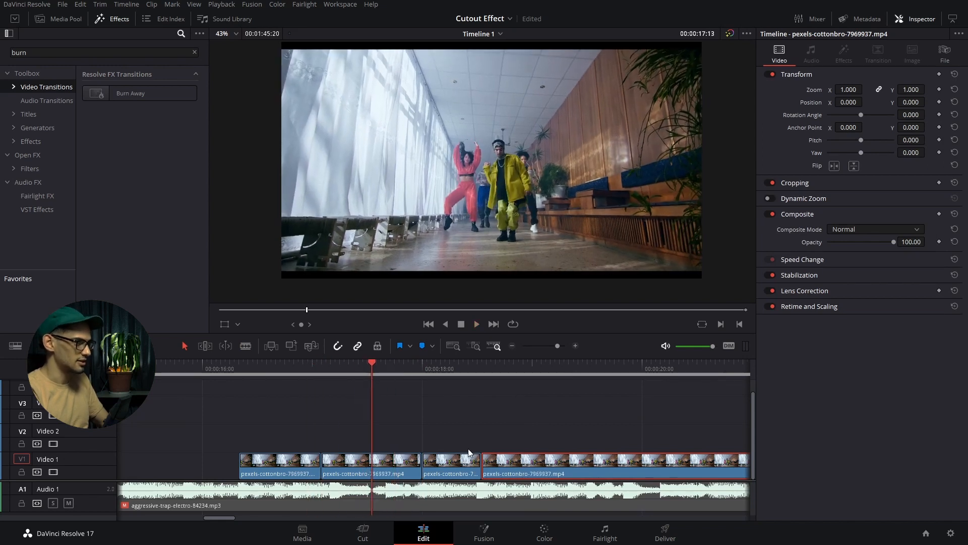
- Place copies of the short pieces on Video 2, 3 and 4, offset and lengthened as freeze frames
left_click(321, 369)
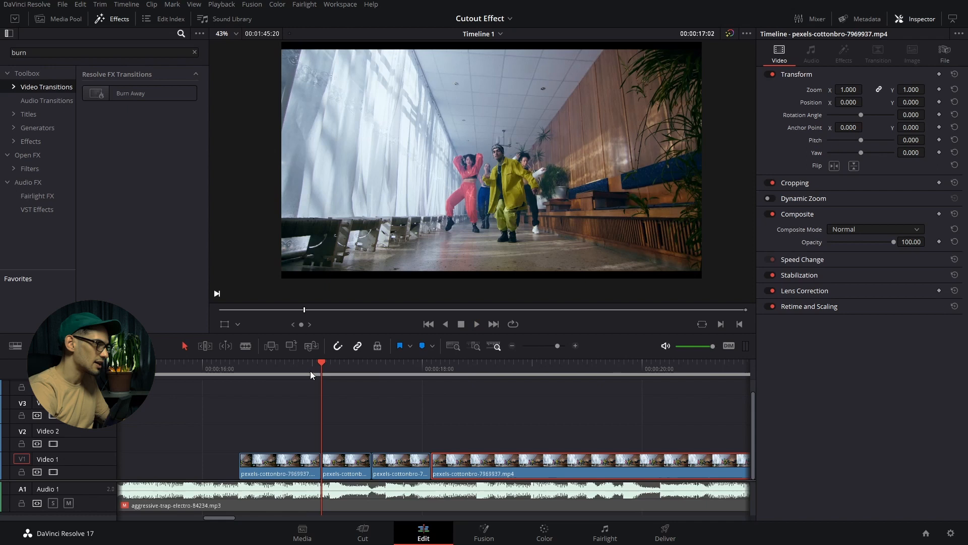
mouse_move(355, 431)
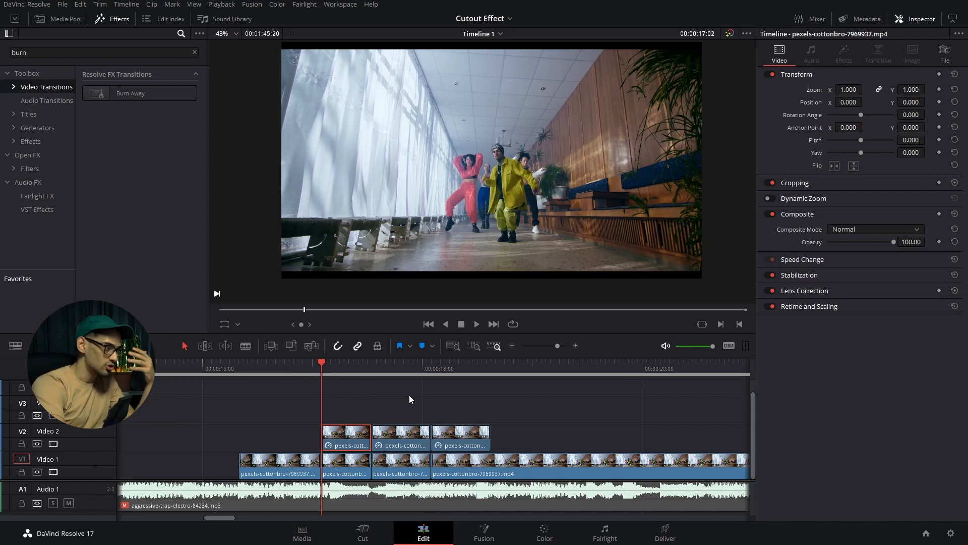
mouse_move(592, 310)
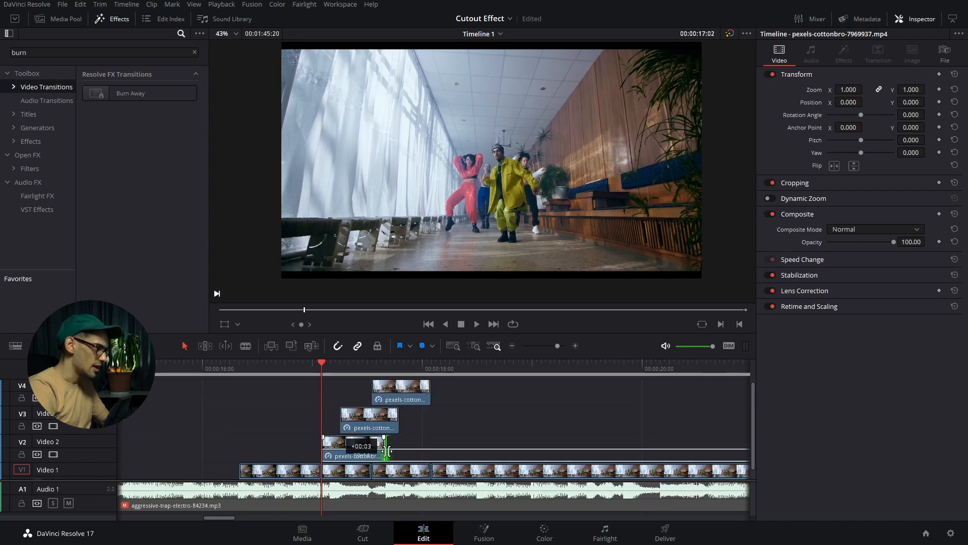
left_click(401, 391)
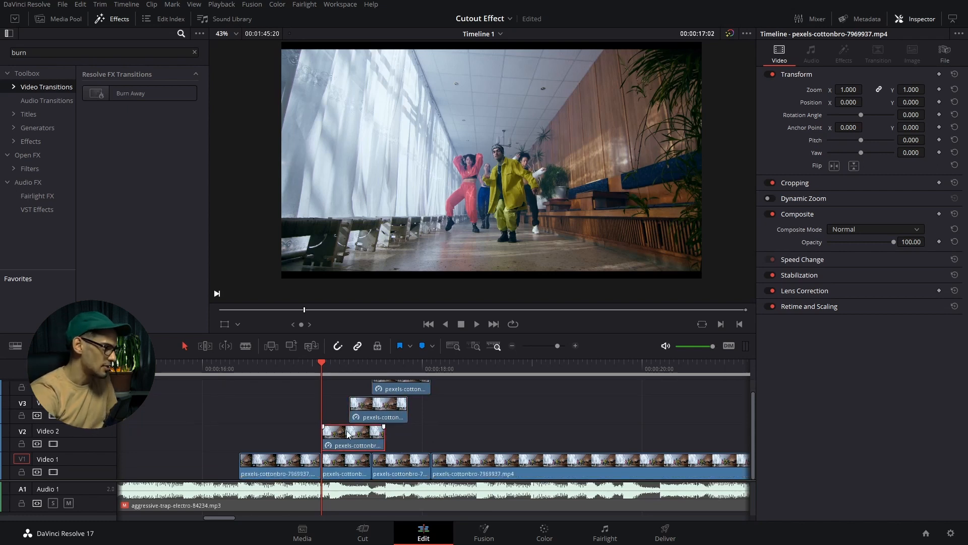
- Convert the Video 2 clip into Fusion Clip 5 and open it on the Fusion page
right_click(354, 436)
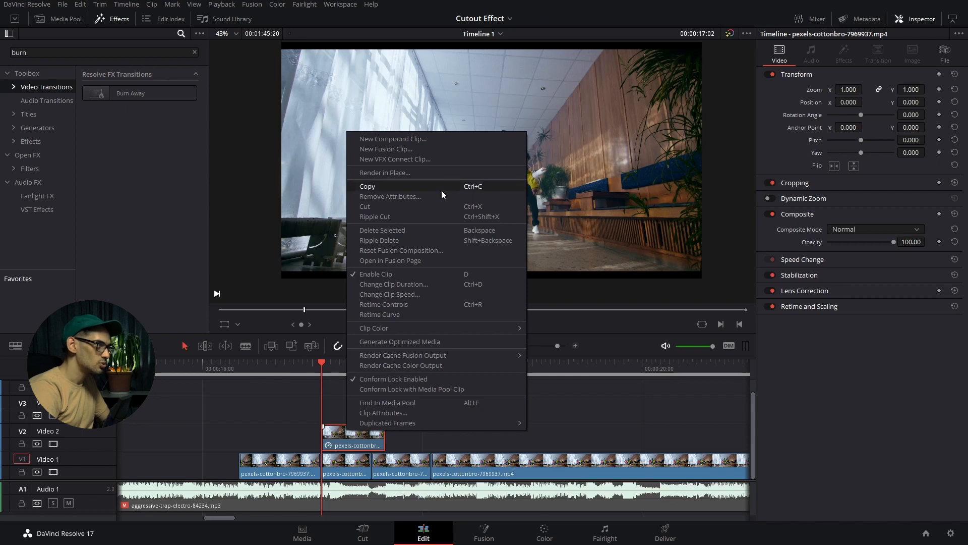
mouse_move(452, 153)
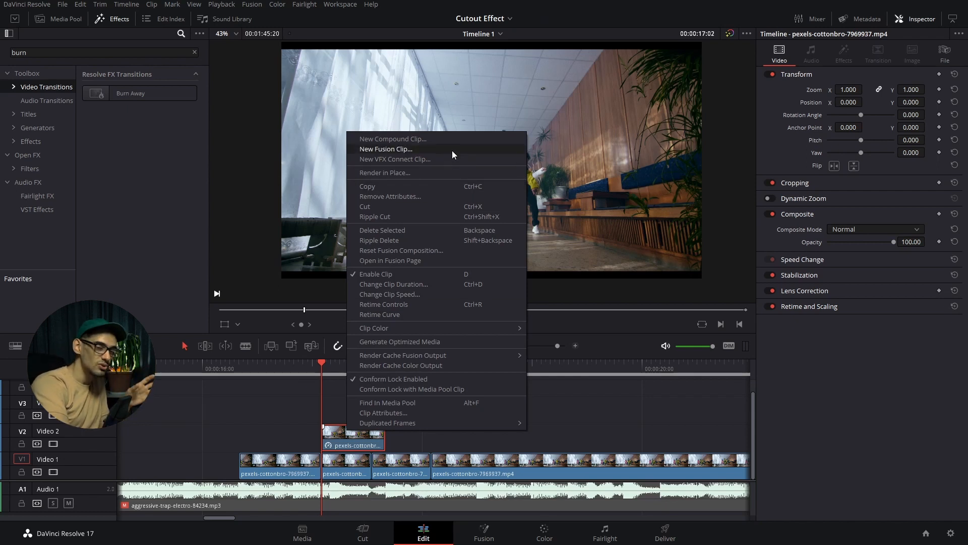
left_click(386, 149)
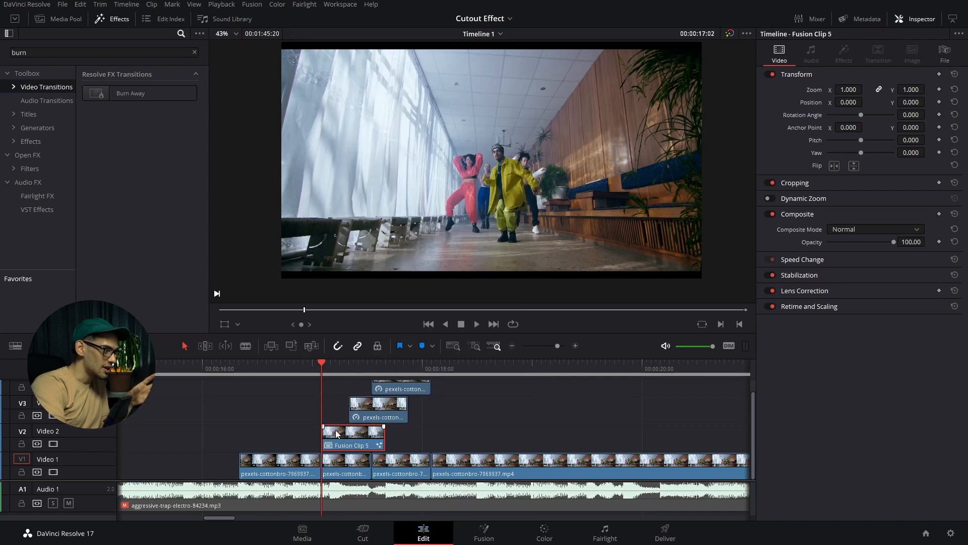
right_click(353, 436)
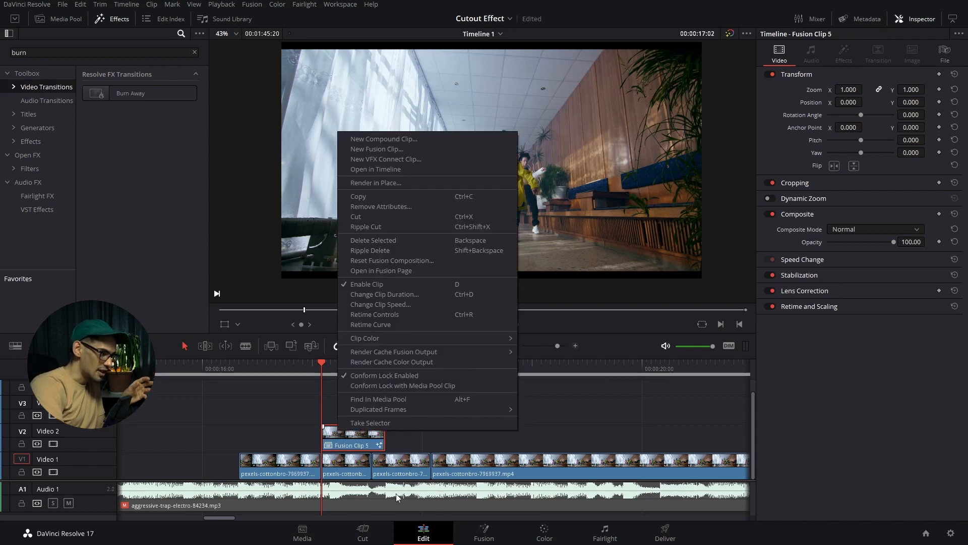
mouse_move(424, 270)
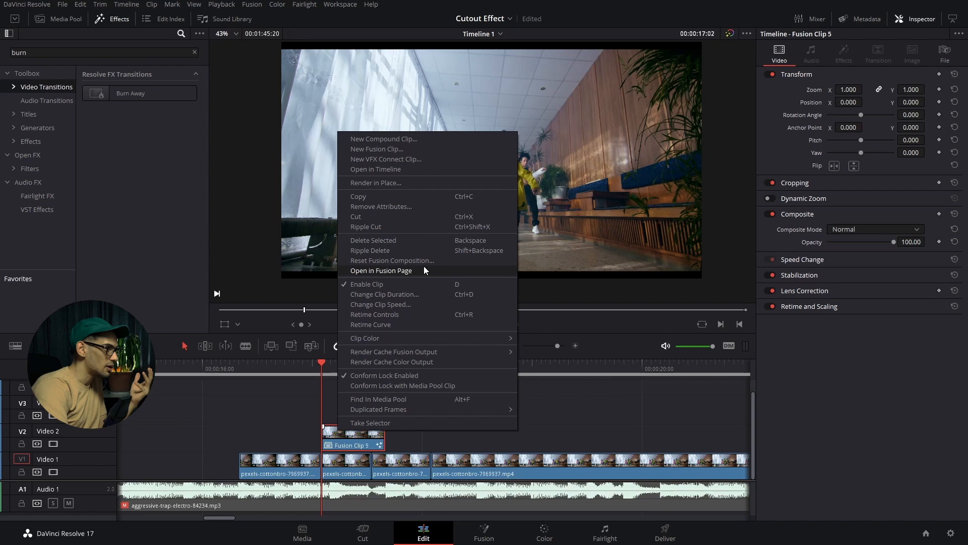
left_click(382, 272)
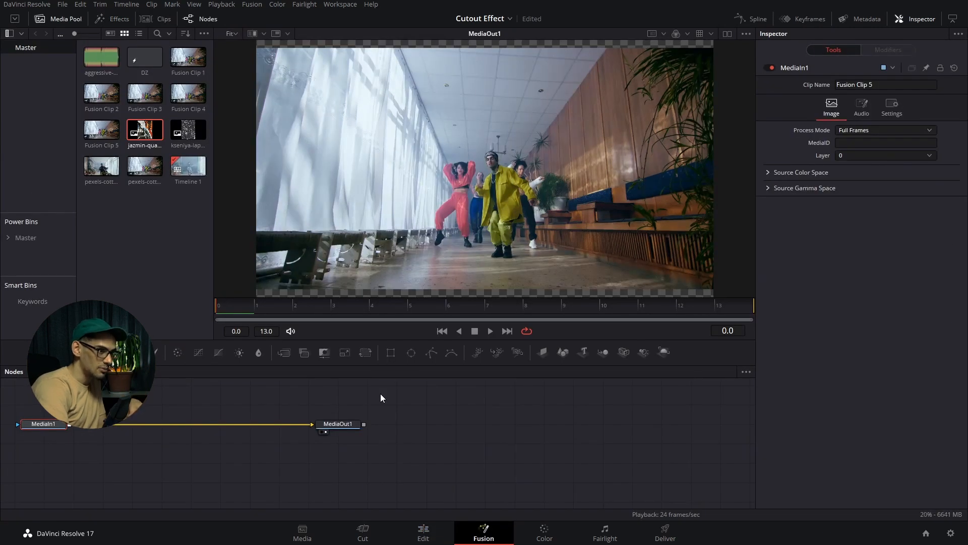
- Merge a Background node with MediaIn1 ahead of MediaOut1 and select the background for editing
left_click(525, 331)
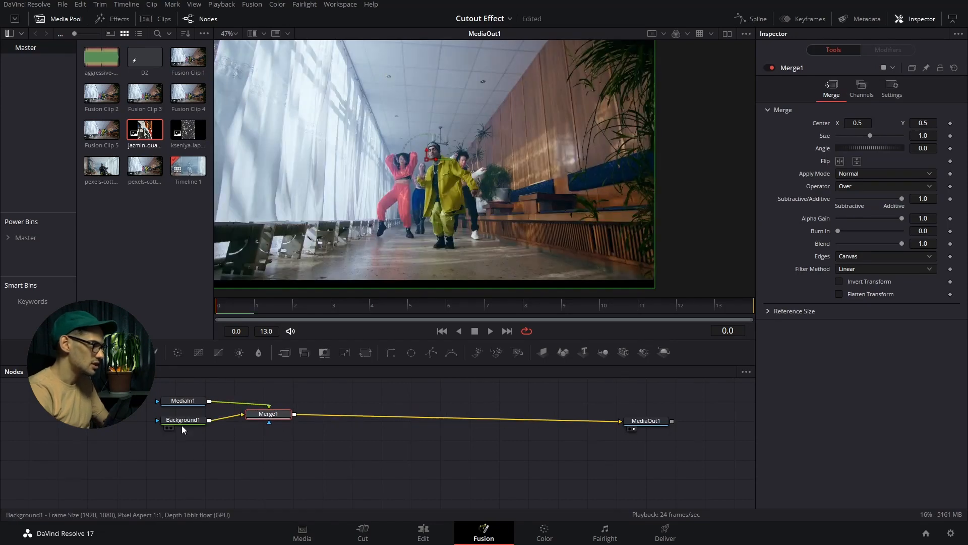
left_click(183, 420)
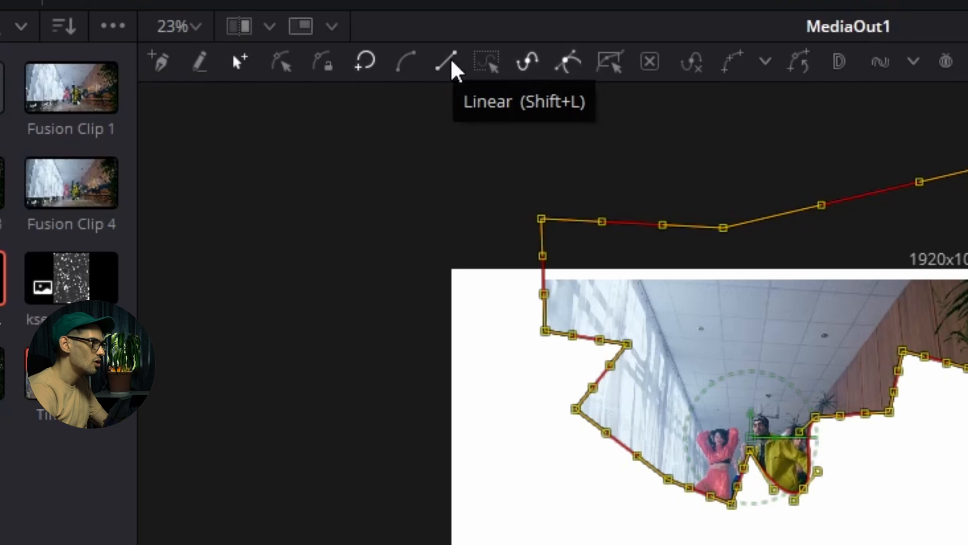
- Outline the dancers with a Polygon mask and make all its points Linear for sharp corners
left_click(446, 61)
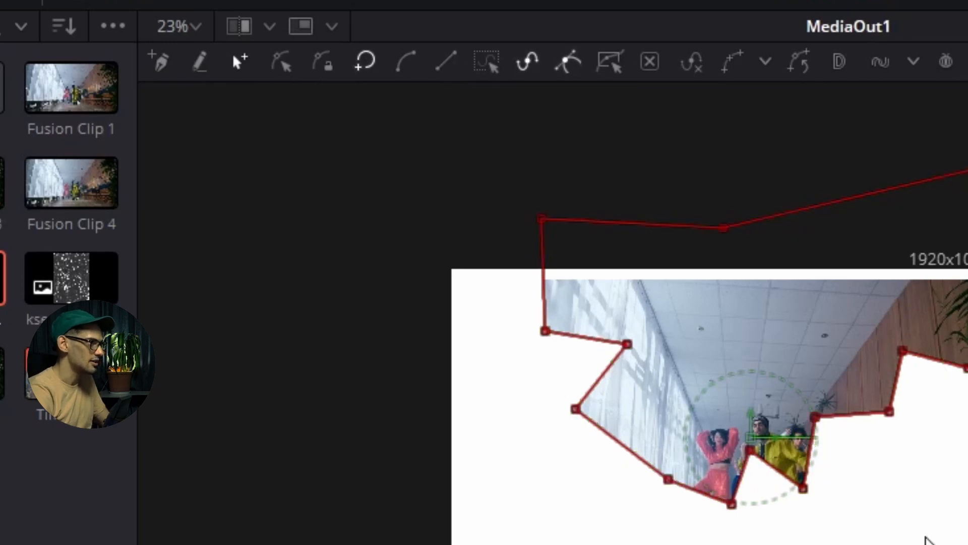
left_click(175, 26)
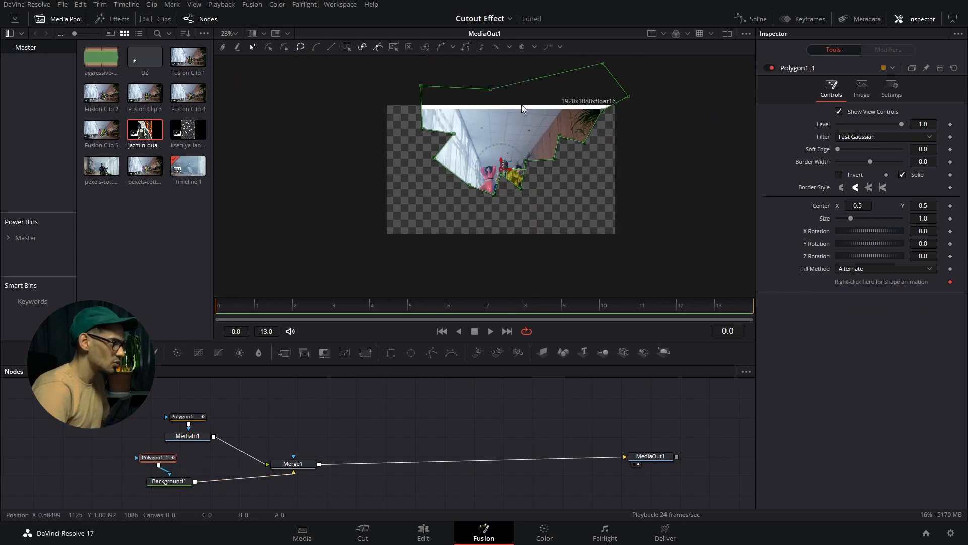
- Give the cutout a thin white border from the copied polygon on the Background node
left_click(238, 33)
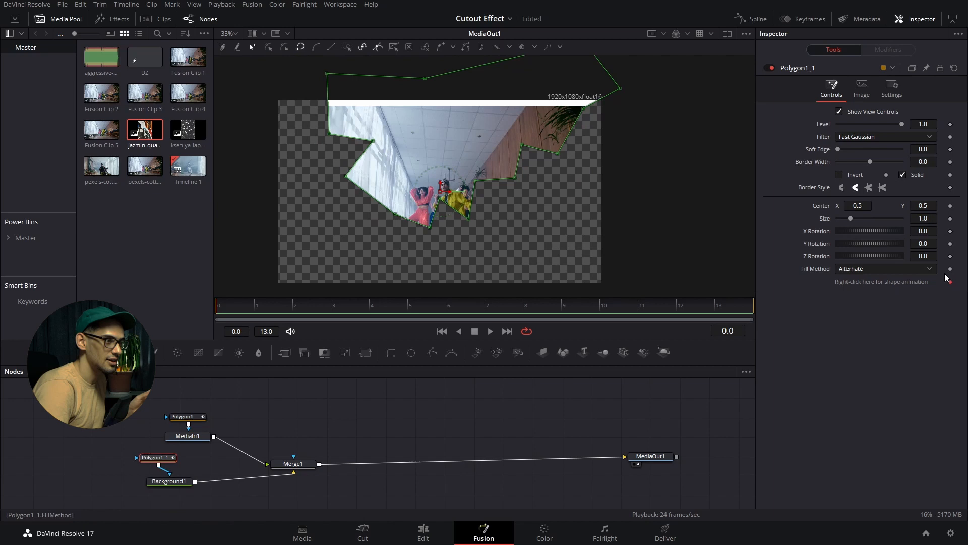
mouse_move(526, 92)
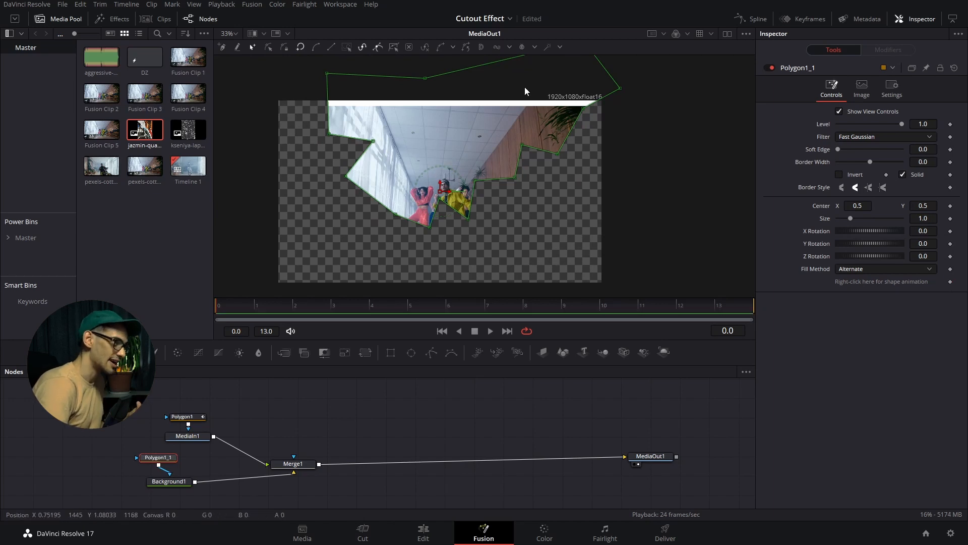
mouse_move(584, 115)
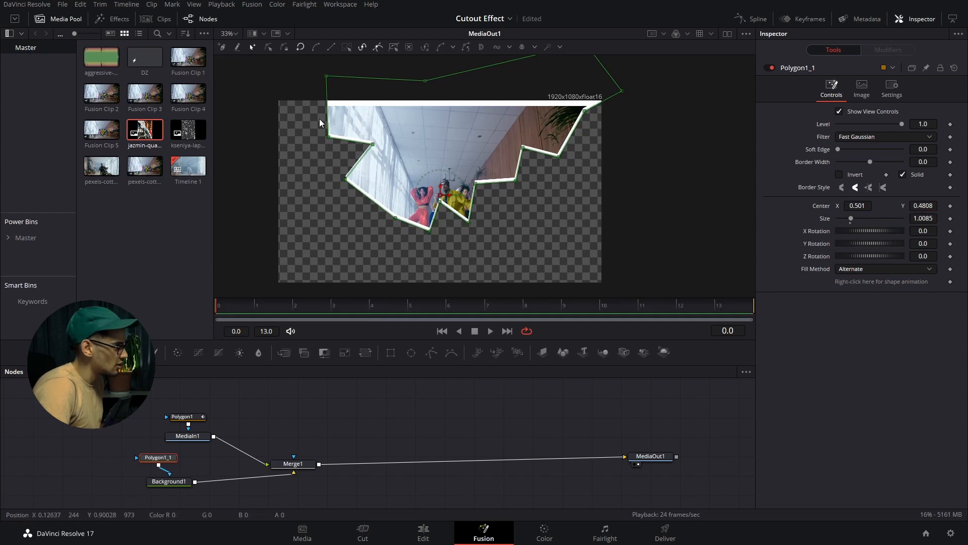
mouse_move(664, 139)
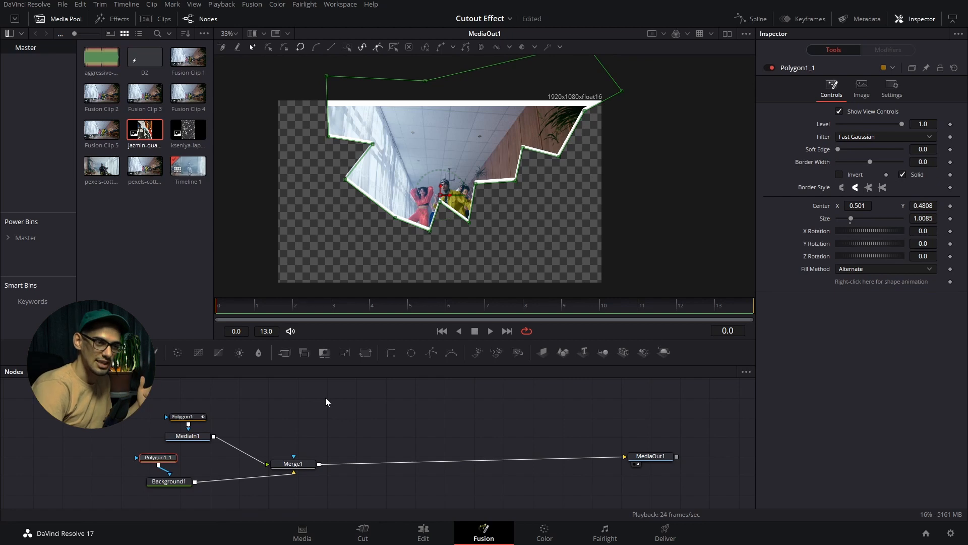
left_click(423, 532)
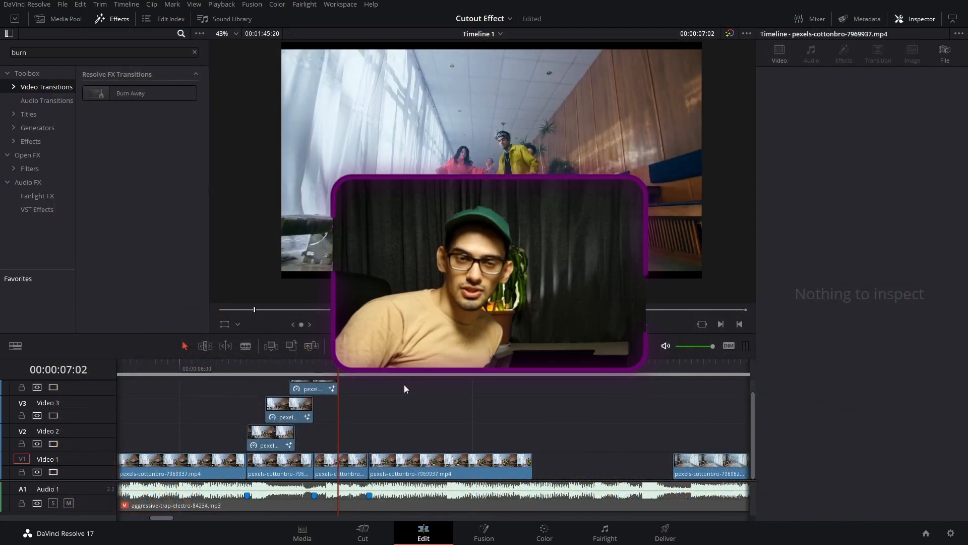
- Return to the Edit page with the three staggered dancer clips above the main clip
left_click(483, 533)
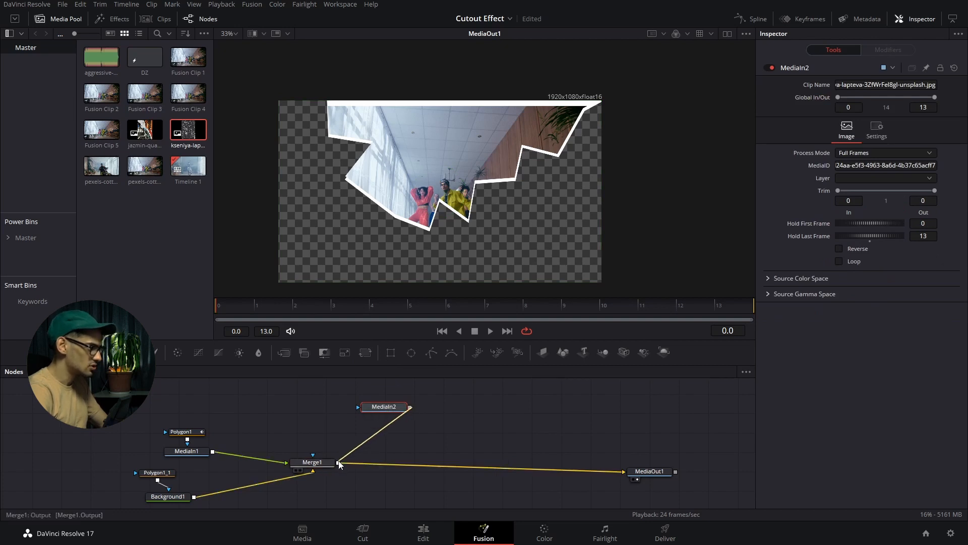
- Add a Transform for the grunge texture and merge it in Overlay mode with Gain about 0.6 and Blend about 0.8
type("tran")
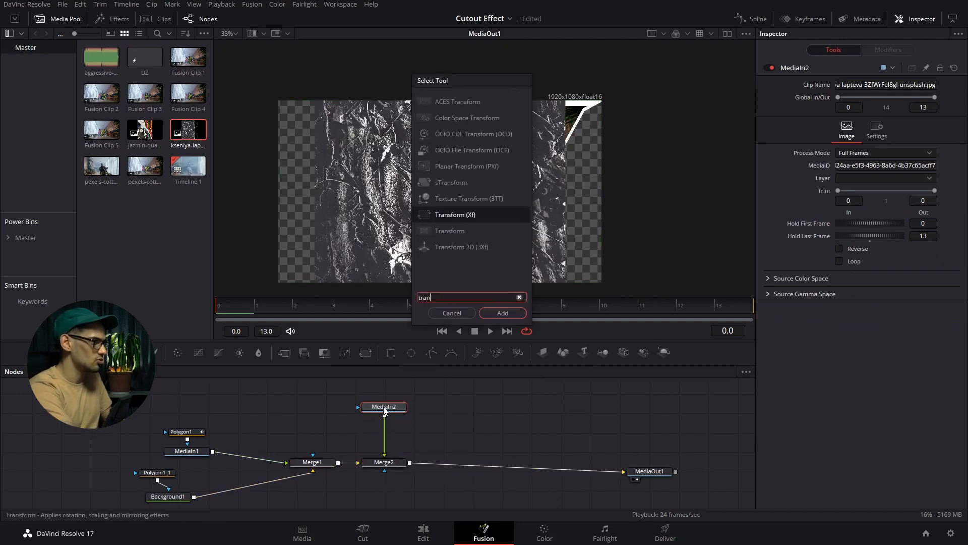
left_click(503, 313)
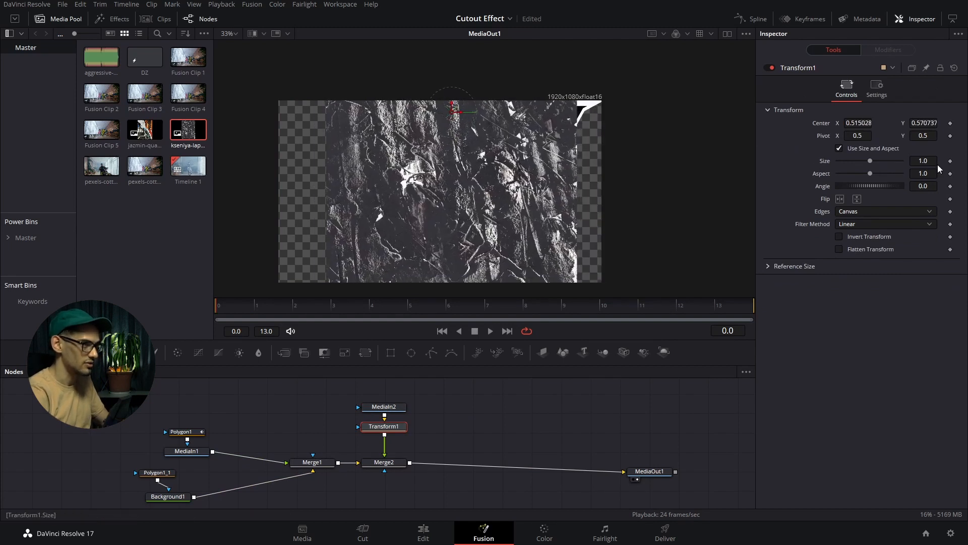
left_click(883, 173)
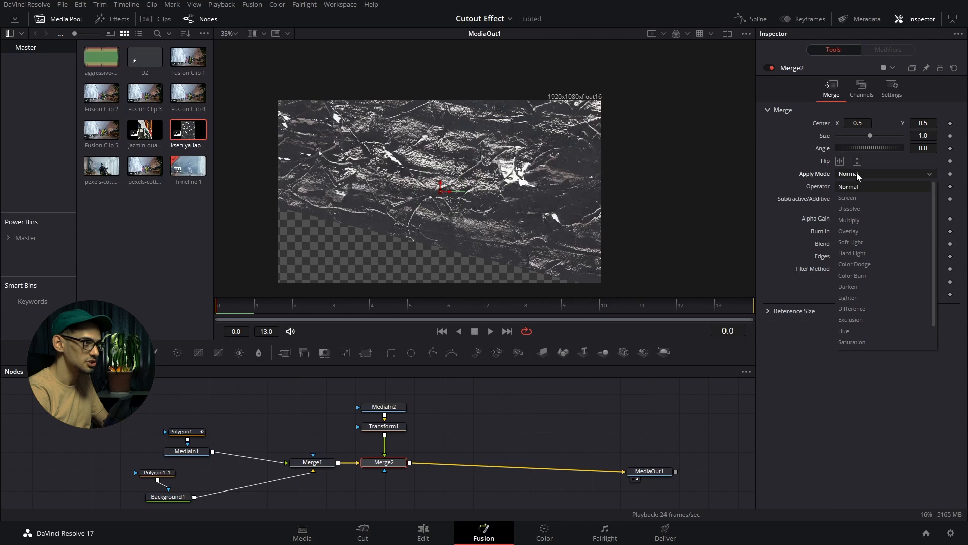
left_click(847, 198)
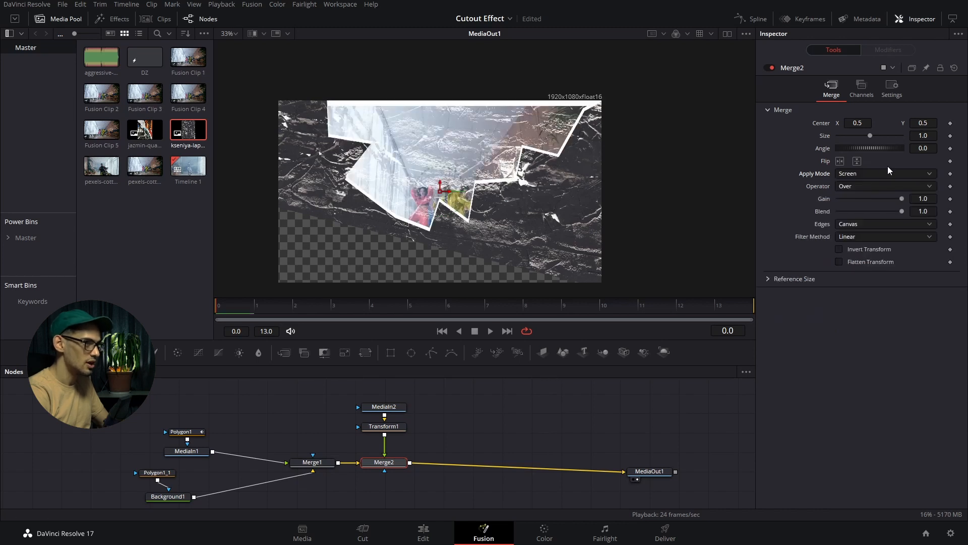
left_click(885, 172)
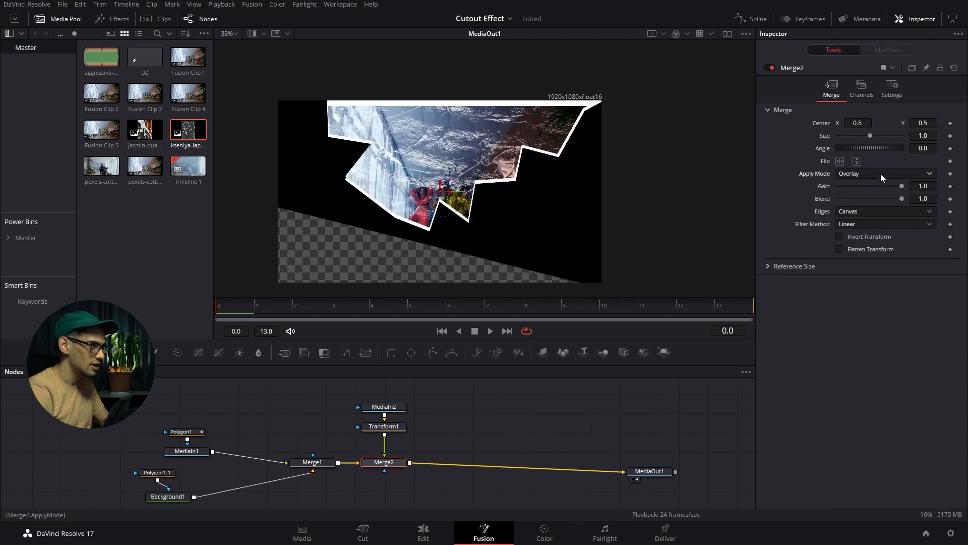
mouse_move(933, 164)
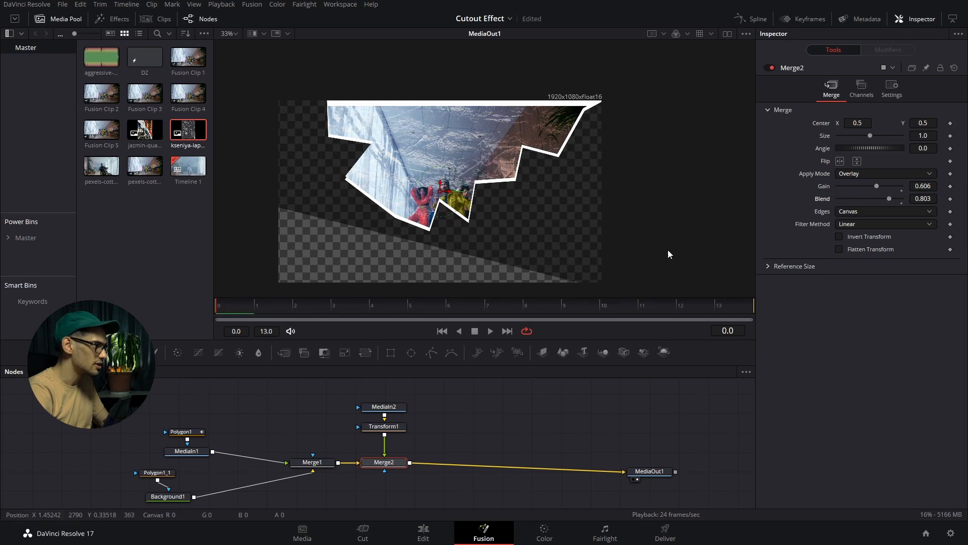
left_click(182, 430)
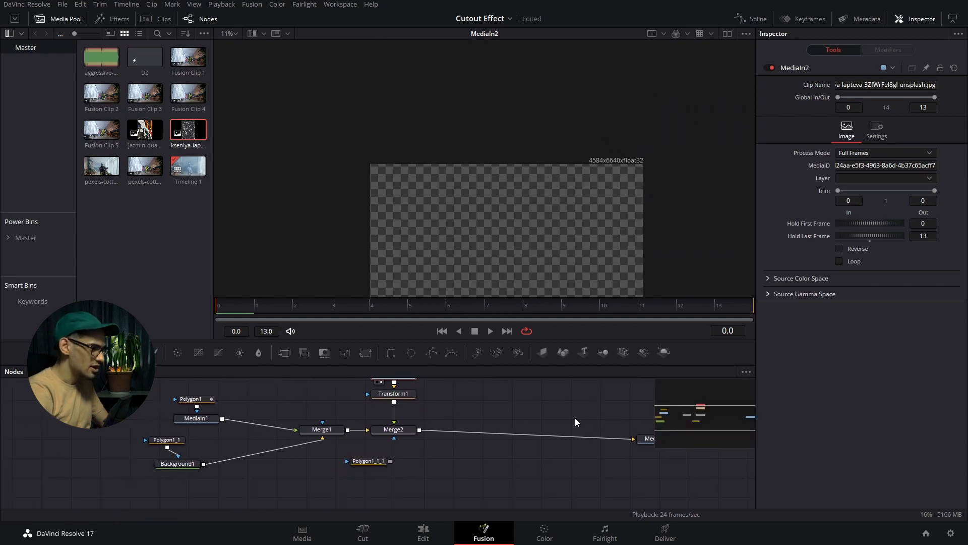
- Paste a copy of Polygon1 as Polygon1_1_1 and connect it to Merge2's mask input
left_click(658, 467)
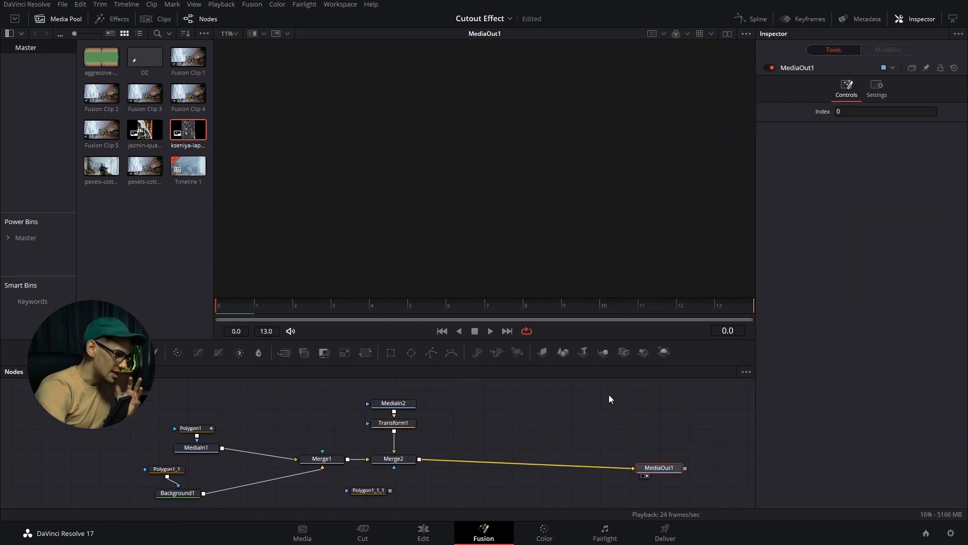
left_click(393, 403)
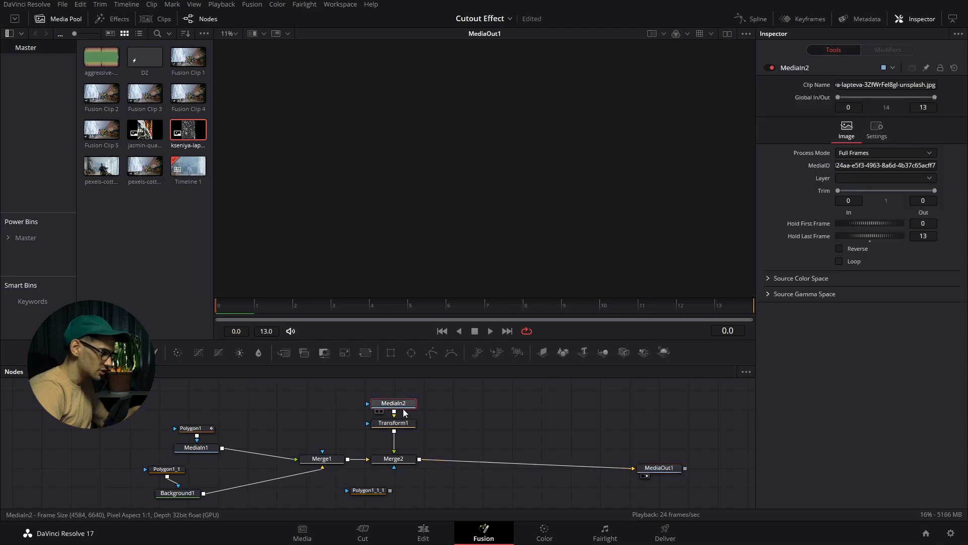
left_click(393, 403)
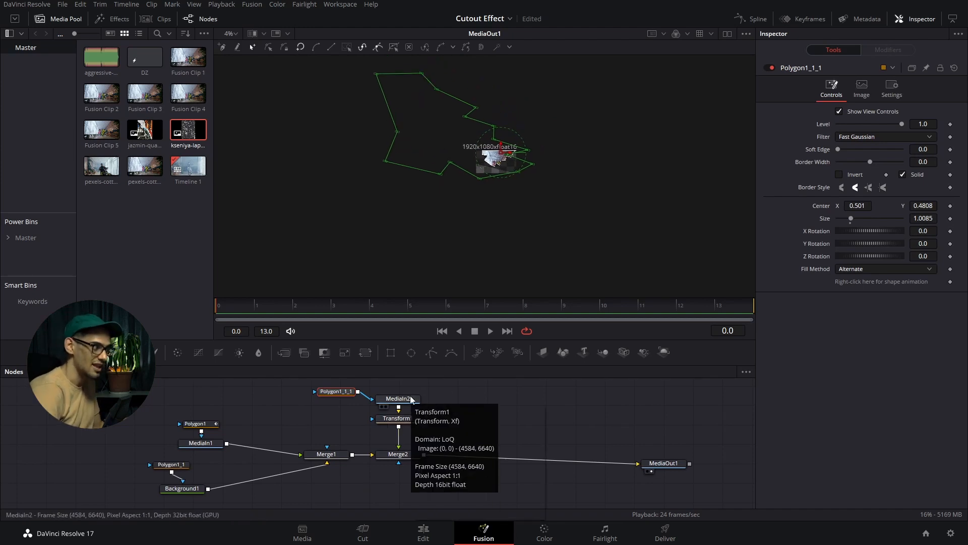
mouse_move(344, 385)
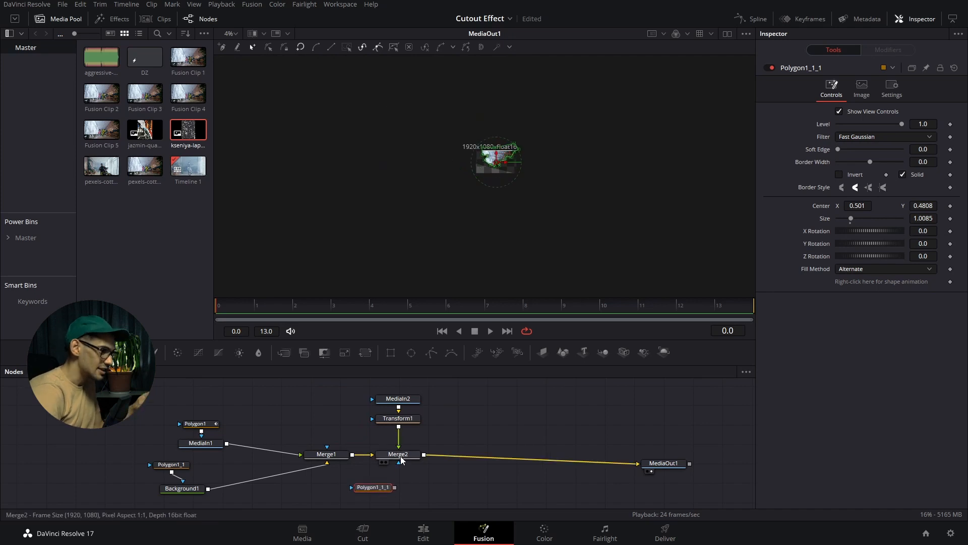
left_click(398, 454)
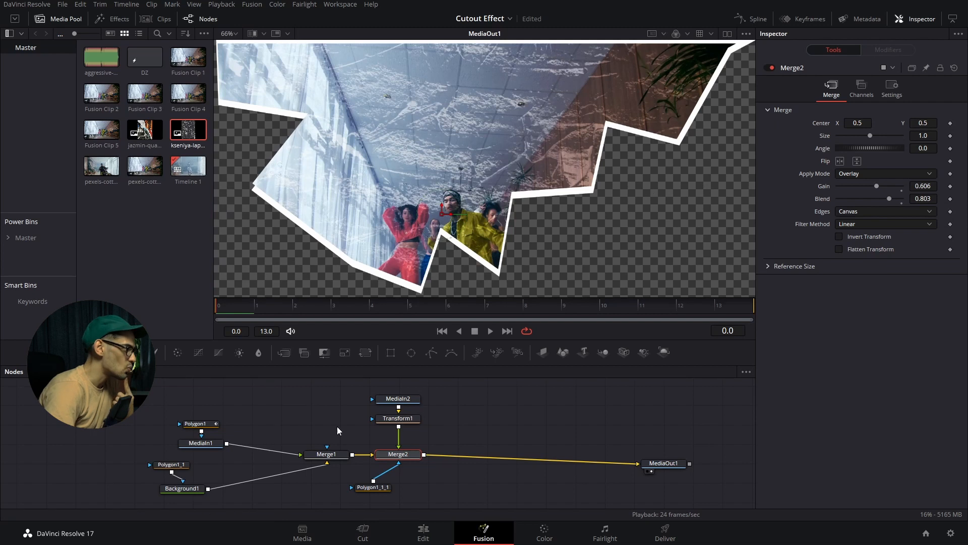
- Recolour Background1 so the cutout border is light grey #a1a1a1
left_click(181, 488)
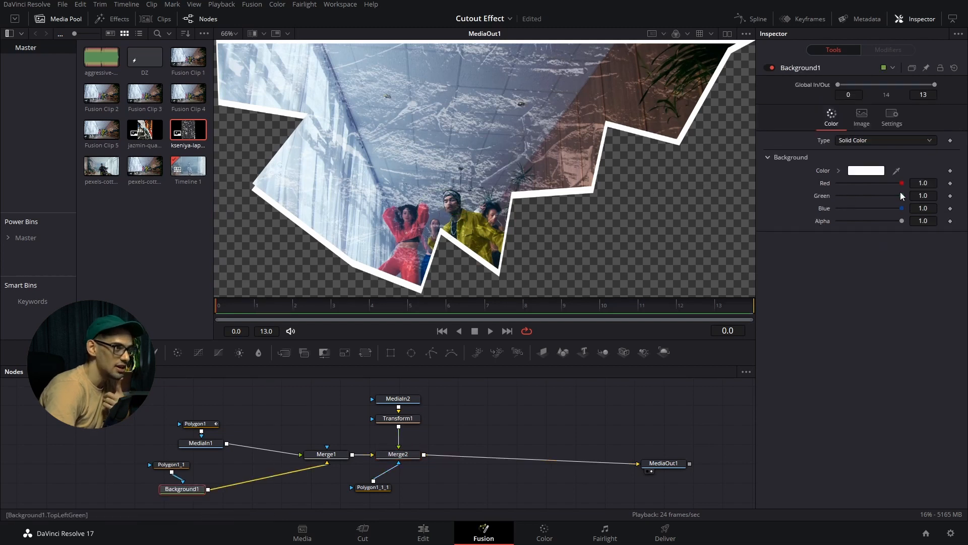
left_click(866, 170)
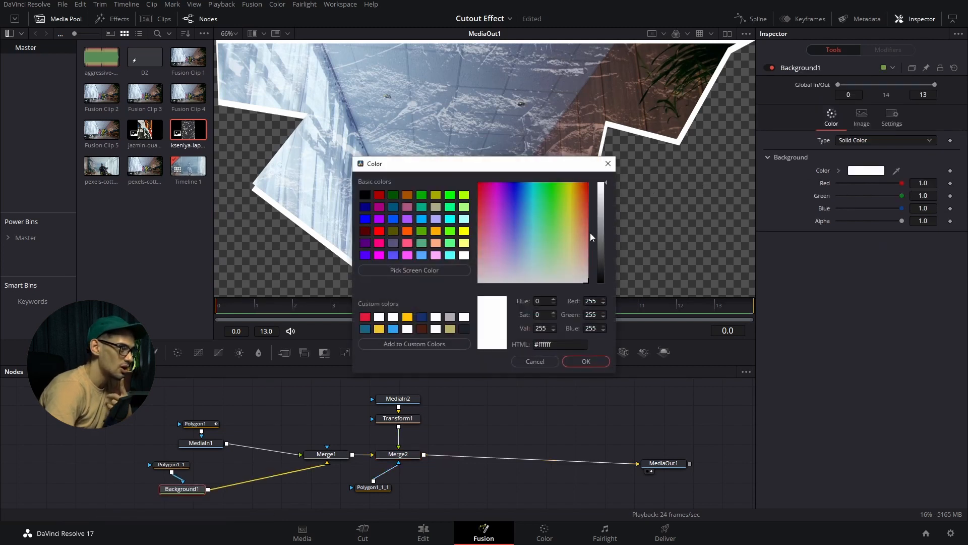
left_click(599, 219)
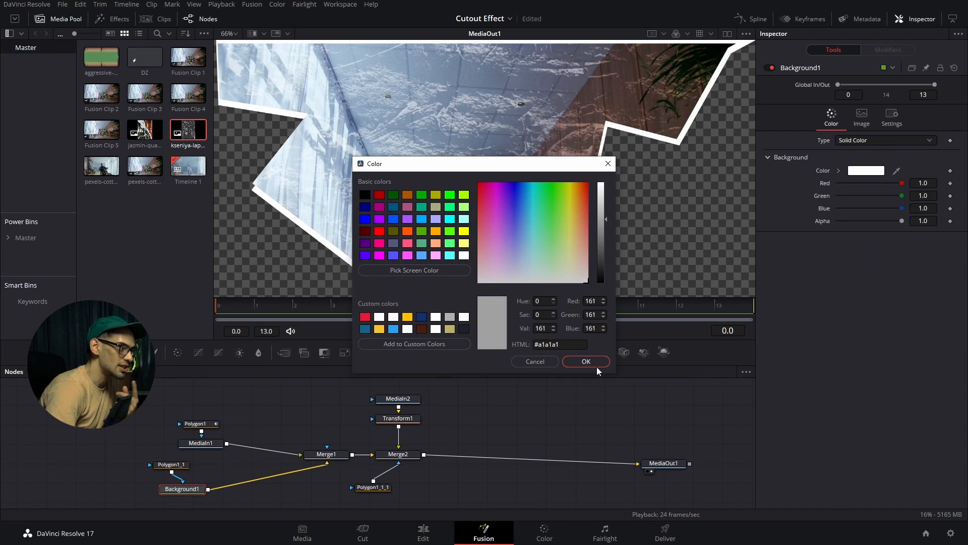
left_click(585, 361)
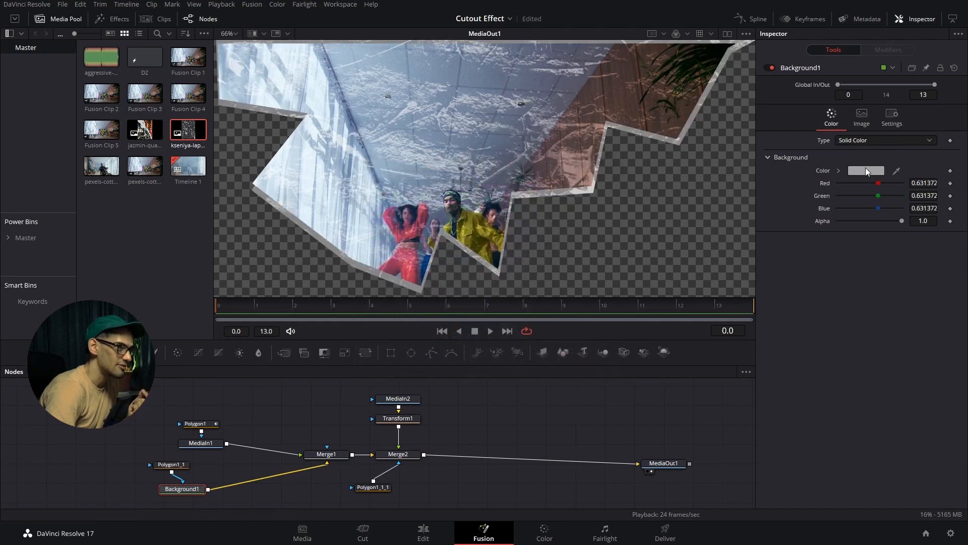
- Try Screen and Multiply on the grunge Merge2, then settle back on Overlay mode
left_click(866, 170)
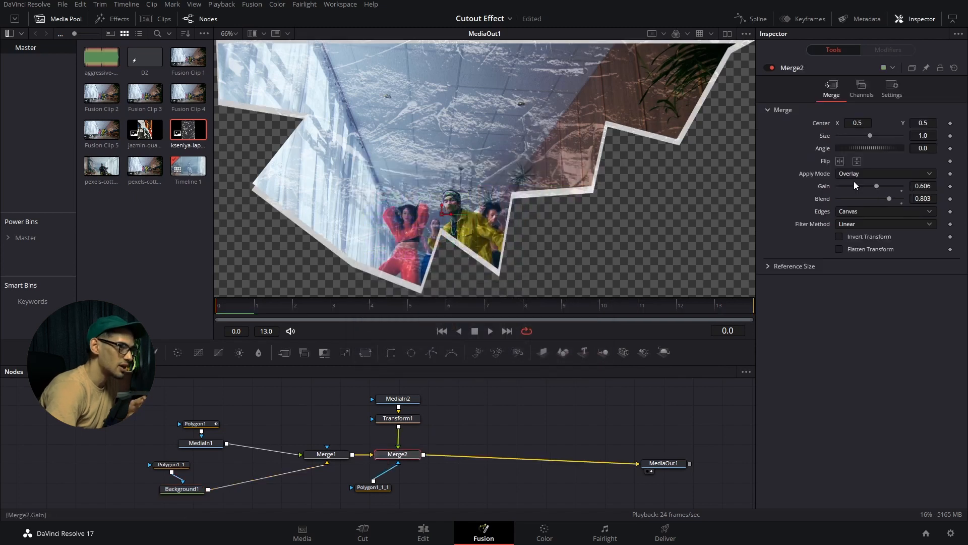
left_click(885, 173)
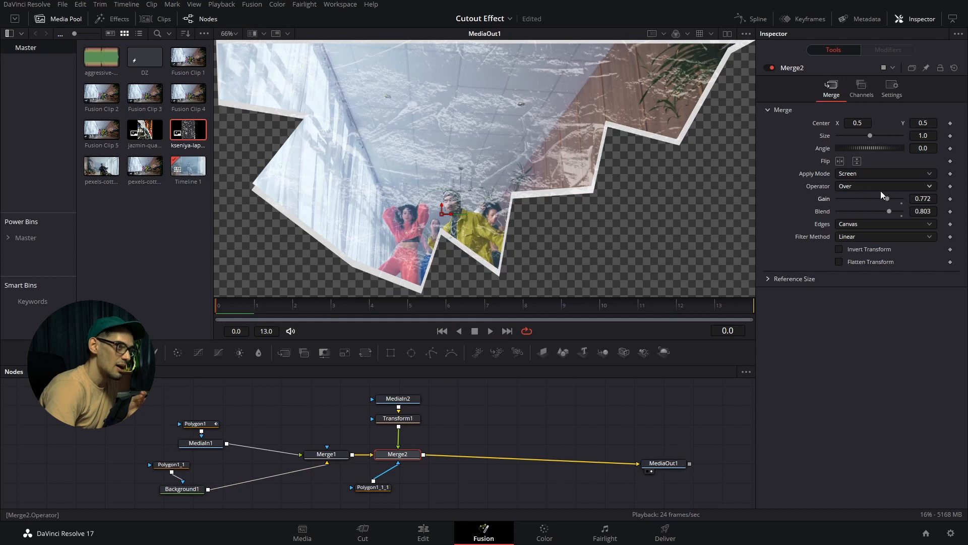
left_click(884, 174)
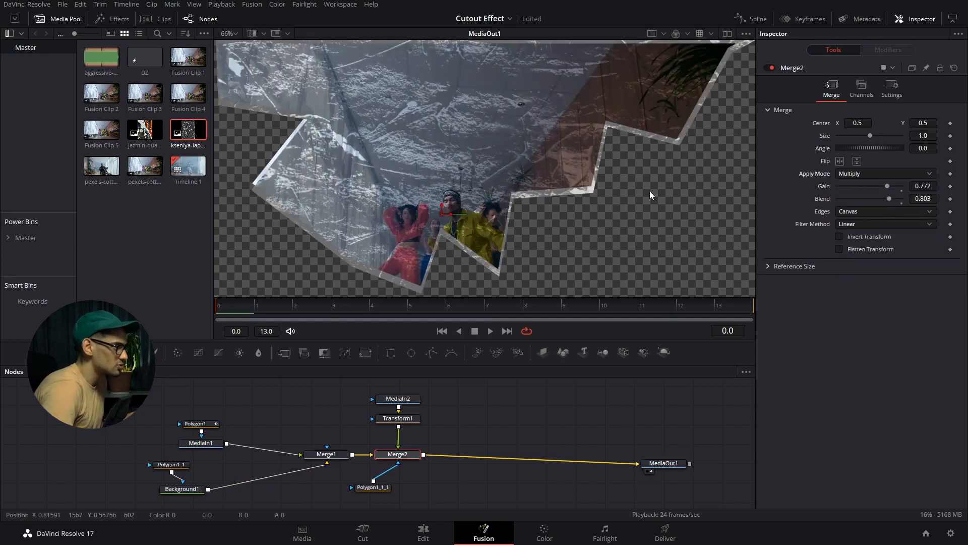
left_click(884, 174)
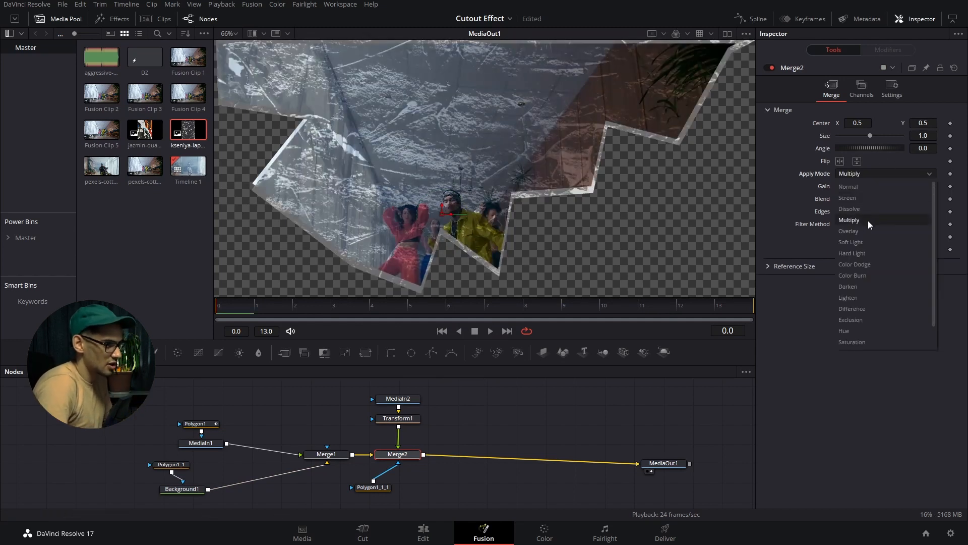
left_click(848, 230)
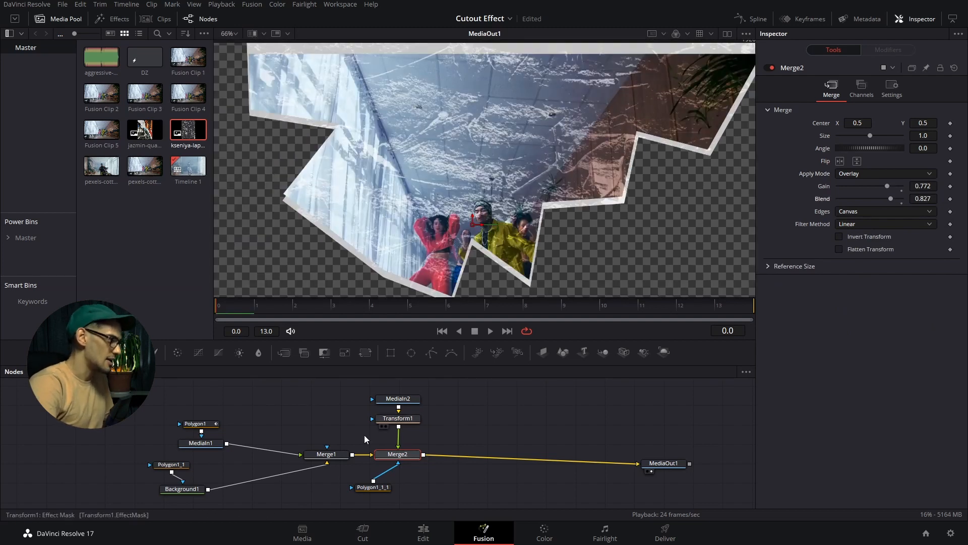
- Insert a DropShadow1 node between Merge2 and MediaOut1 for a soft cutout shadow
left_click(397, 454)
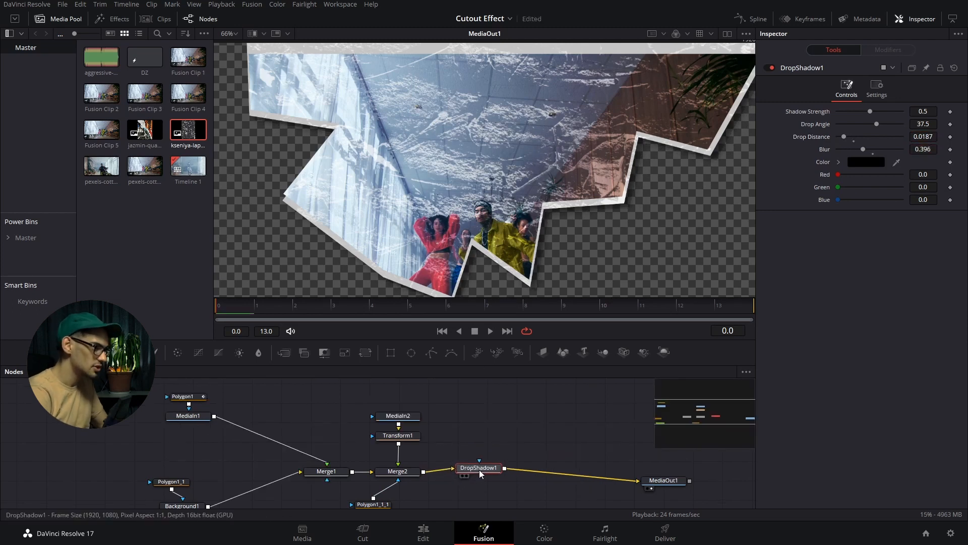
left_click(187, 416)
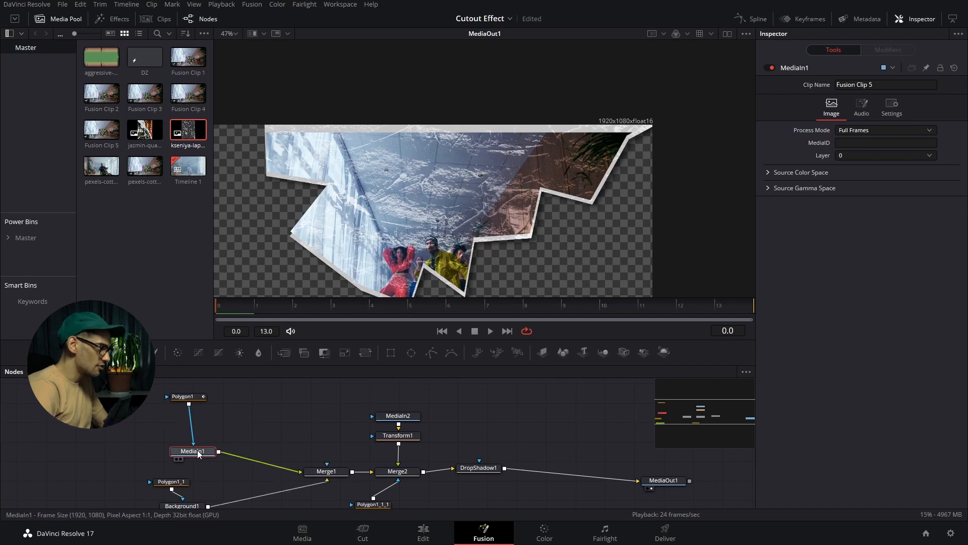
- Add a Sharpen node to the dancer clip and raise its amount to about 33
left_click(183, 395)
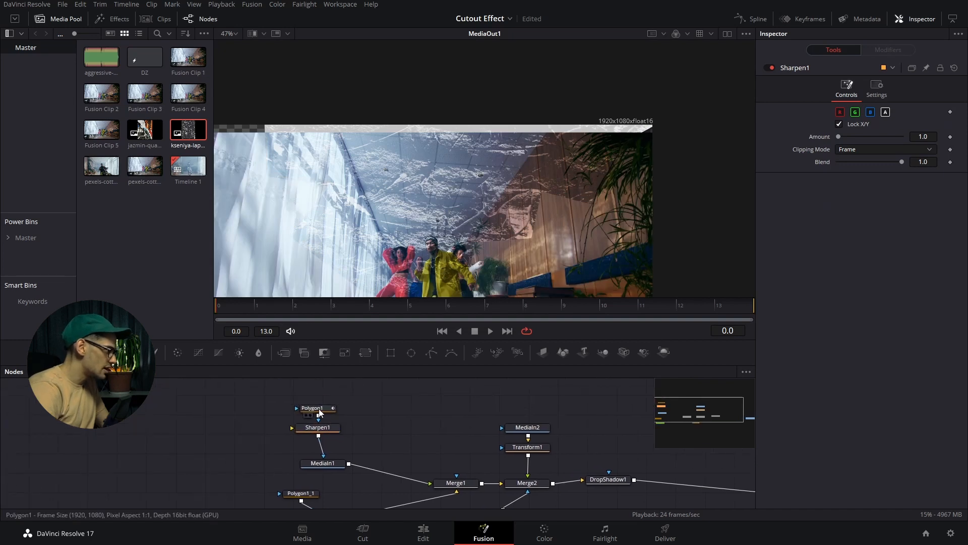
left_click(317, 408)
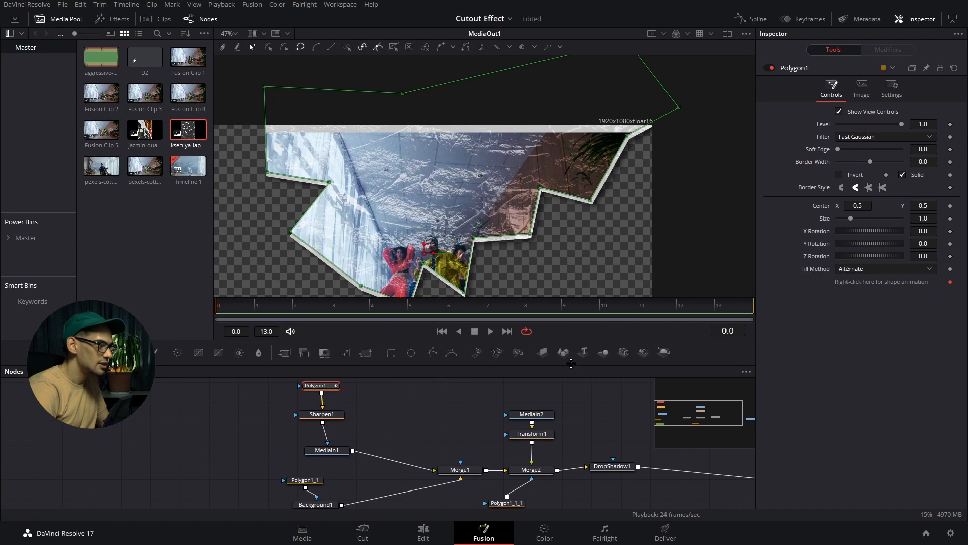
left_click(321, 414)
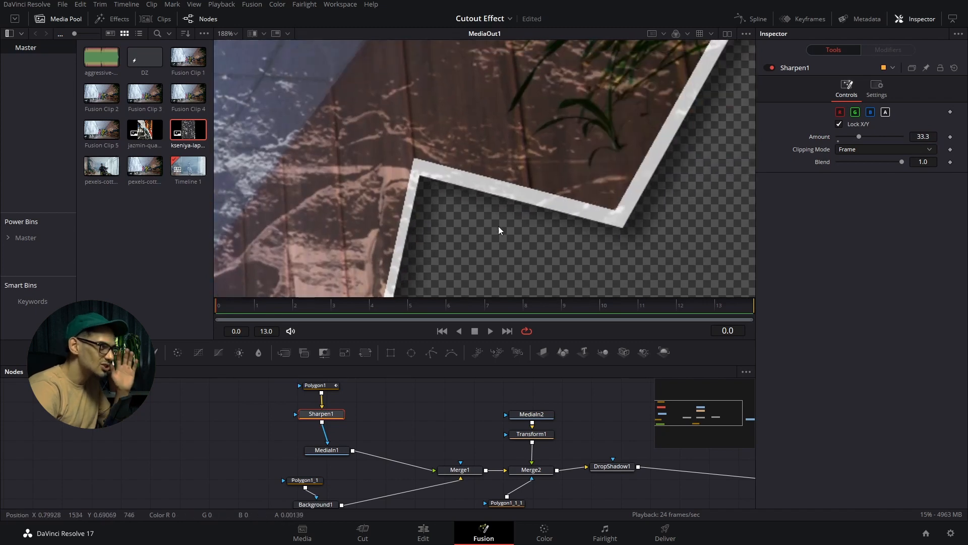
mouse_move(550, 200)
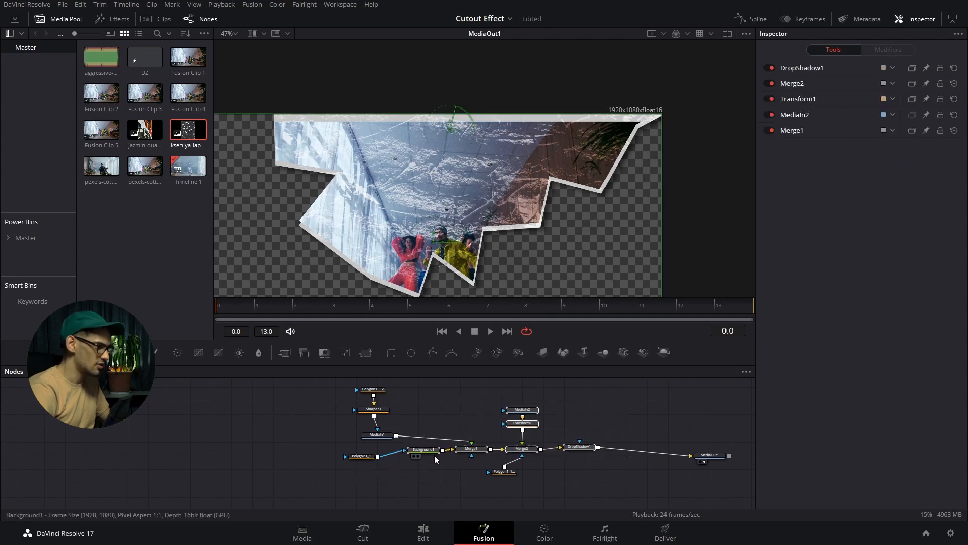
- Copy the cutout nodes, make the Video 3 dancer clip Fusion Clip 6 and open it in Fusion
left_click(422, 449)
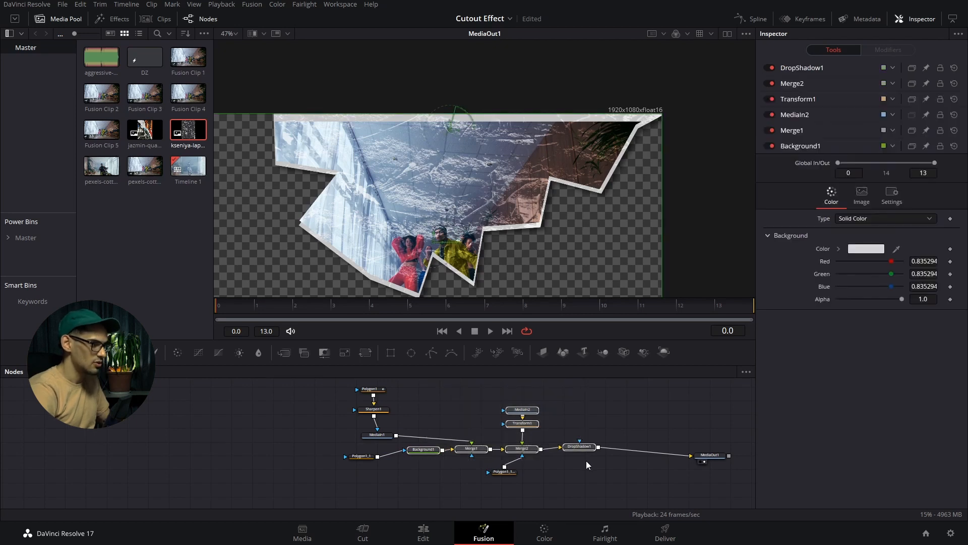
left_click(423, 533)
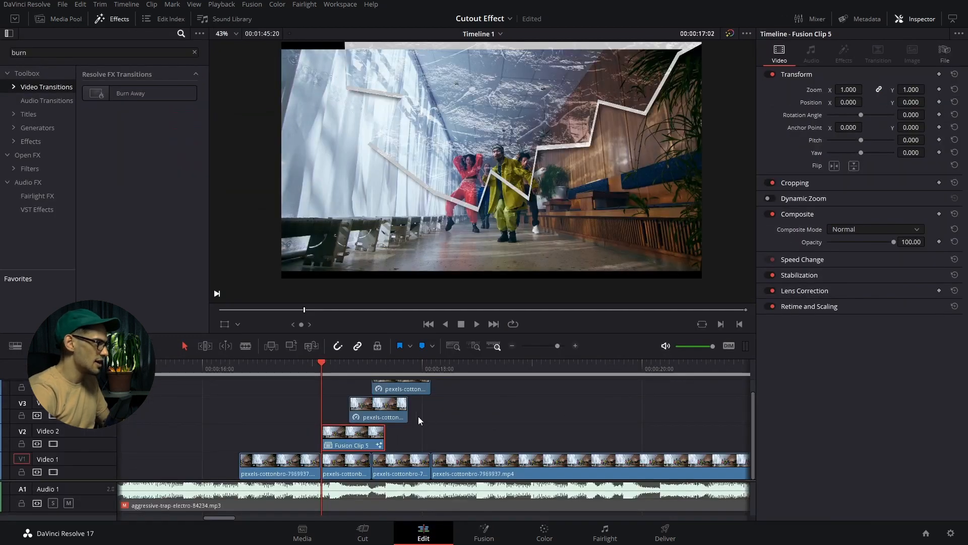
left_click(379, 405)
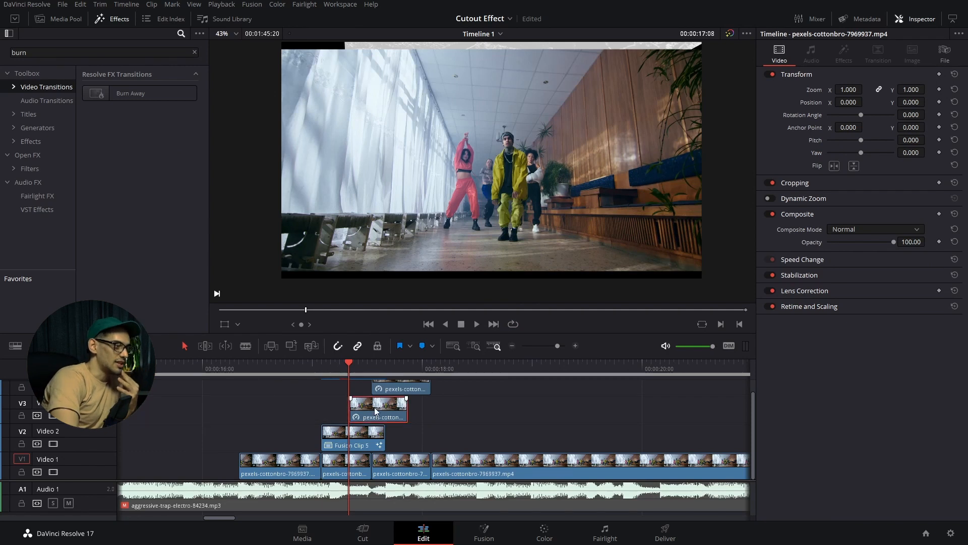
right_click(379, 404)
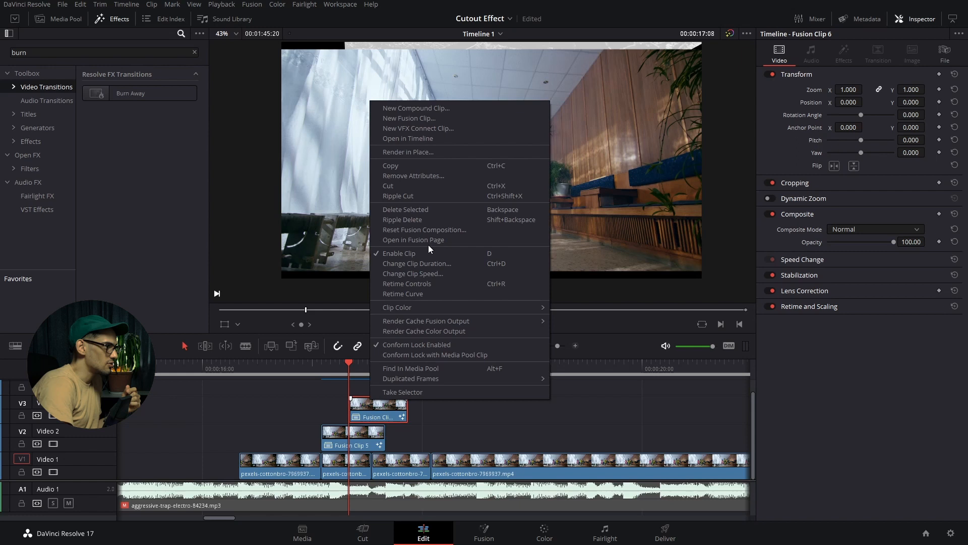
left_click(412, 241)
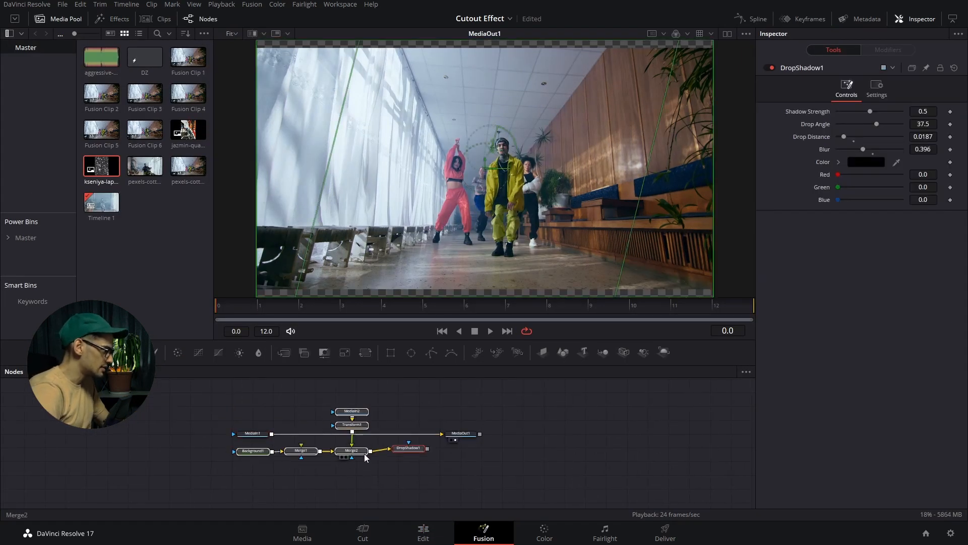
- Mask Background1 with a jagged Polygon and add a Transform node after it
left_click(252, 433)
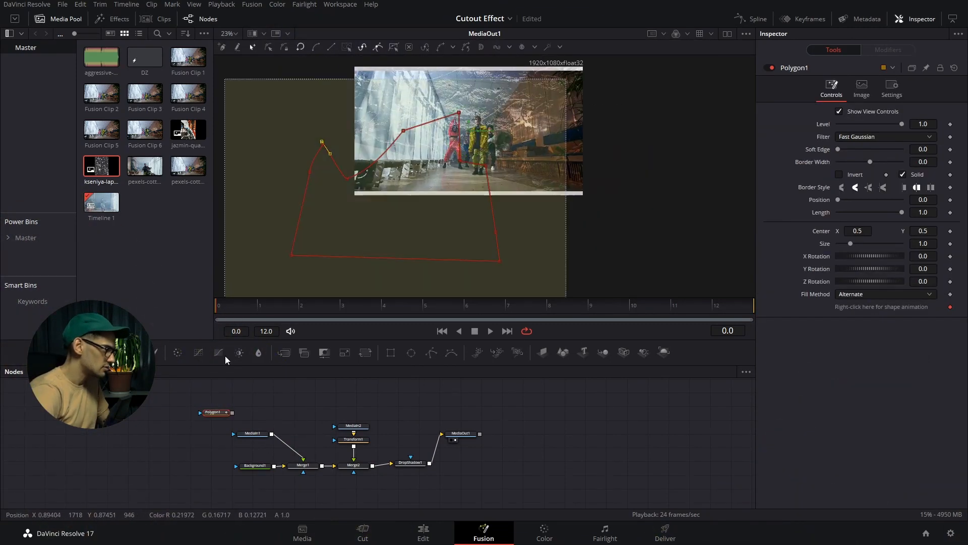
left_click(220, 465)
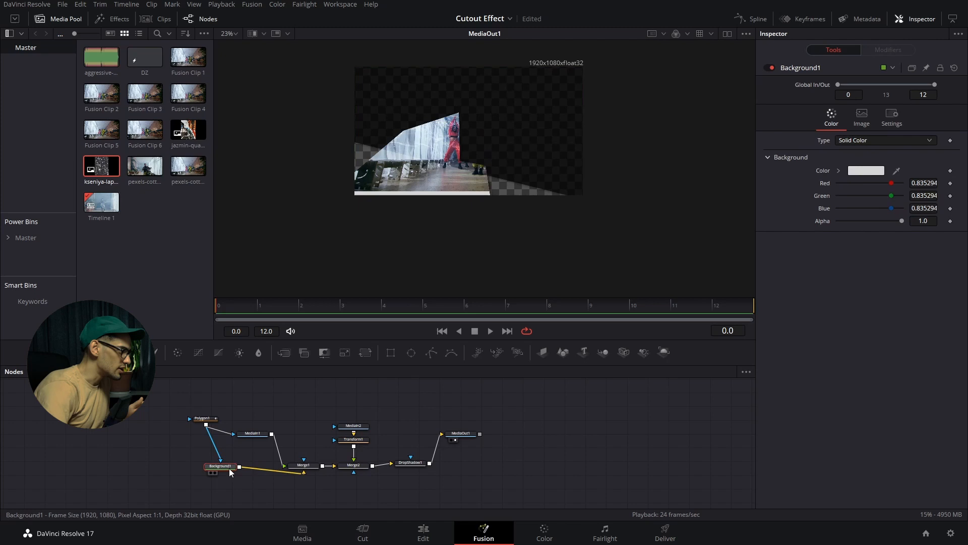
mouse_move(221, 469)
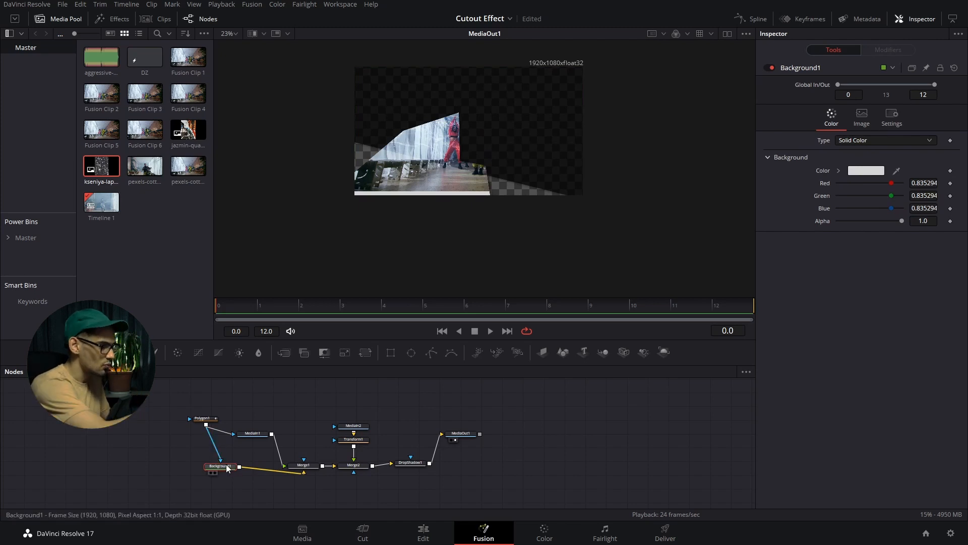
type("trans")
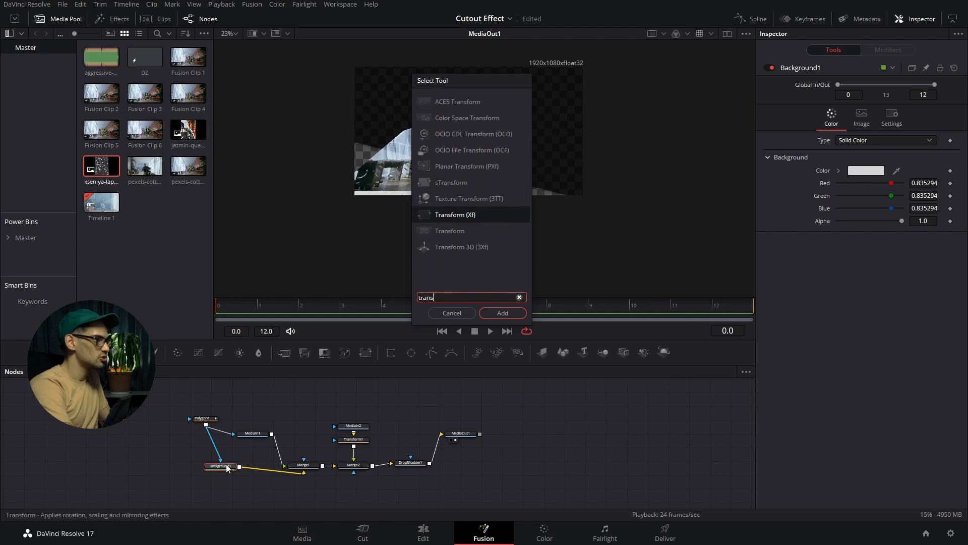
left_click(502, 313)
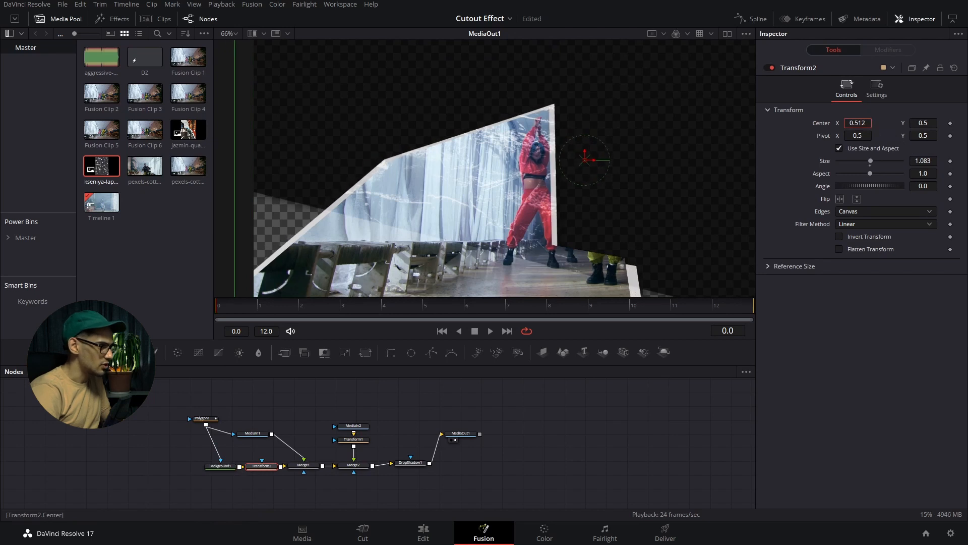
- Offset the border's Center and Size, then start a second Polygon mask for the overlay
triple_click(857, 123)
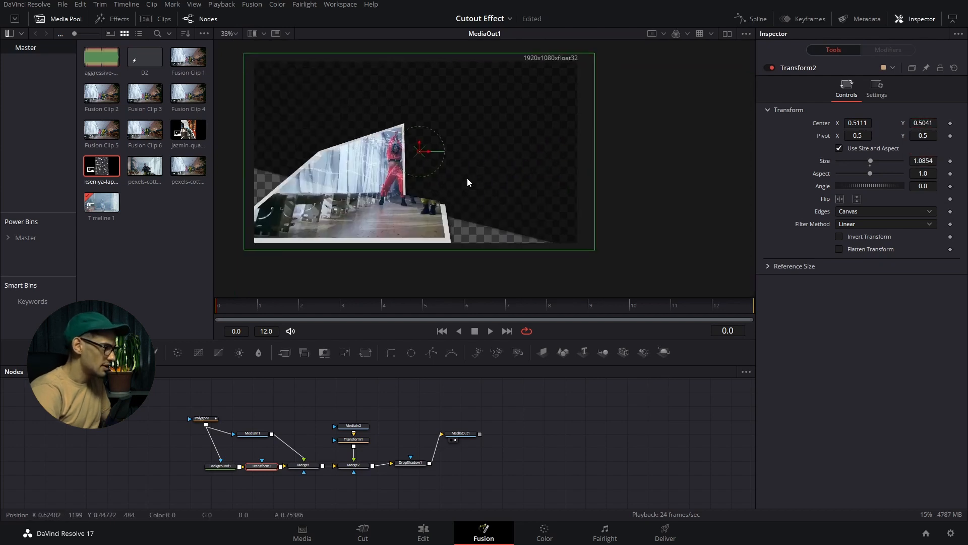
left_click(203, 418)
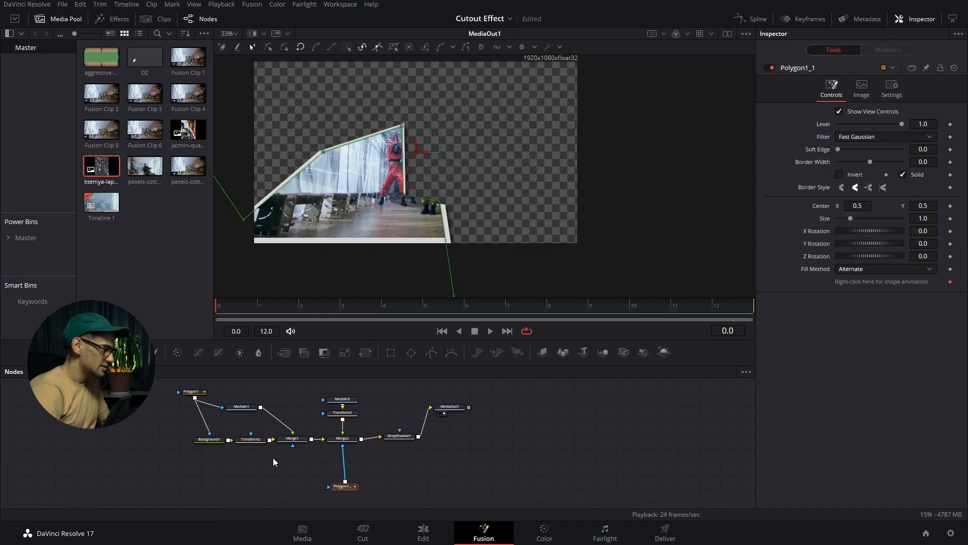
- Paste a copy of Transform2 under Polygon1_1 as Merge2's mask, reshape it and set Merge2 to Overlay
left_click(251, 438)
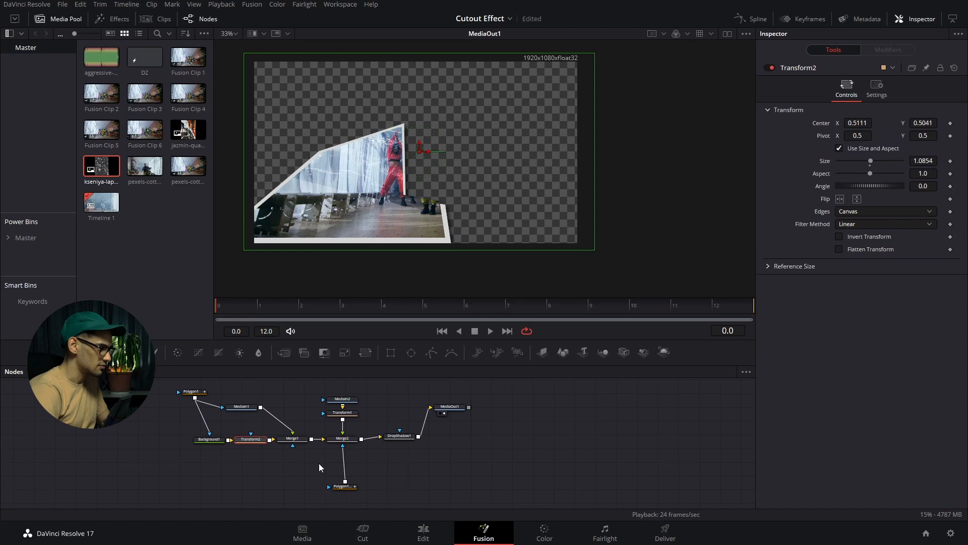
left_click(352, 467)
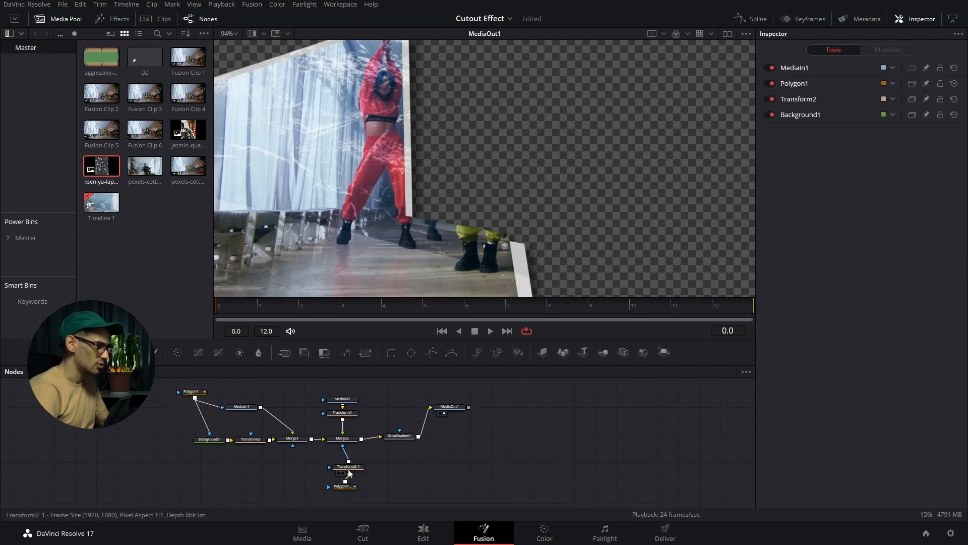
left_click(343, 486)
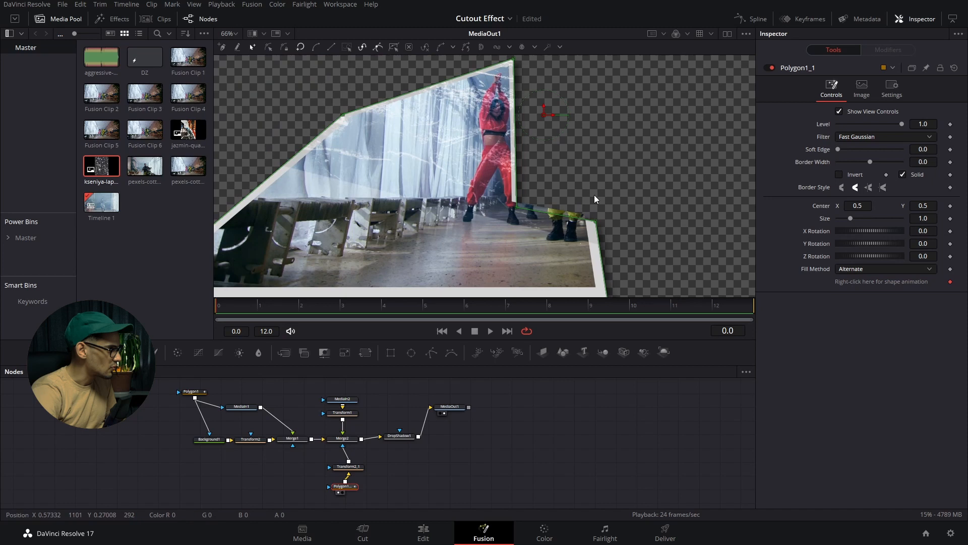
mouse_move(610, 213)
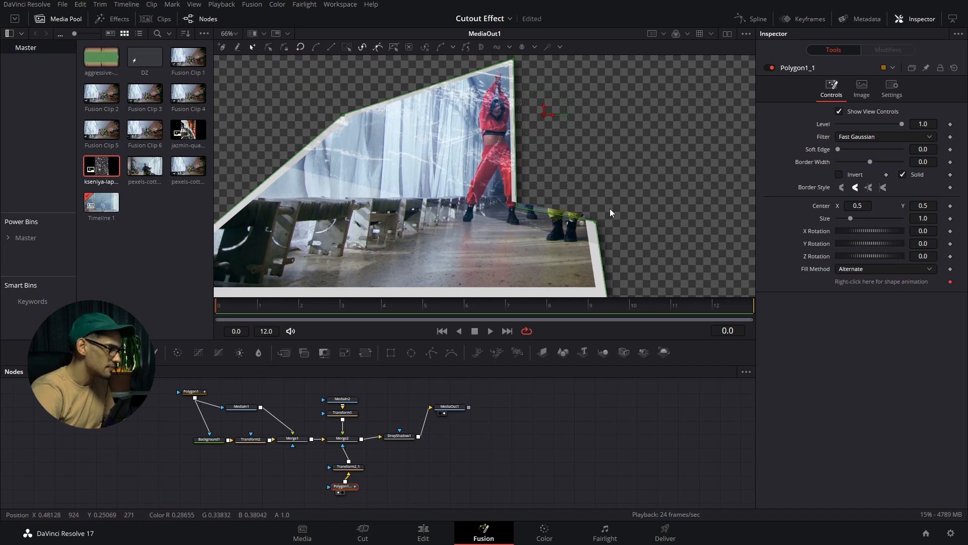
mouse_move(524, 214)
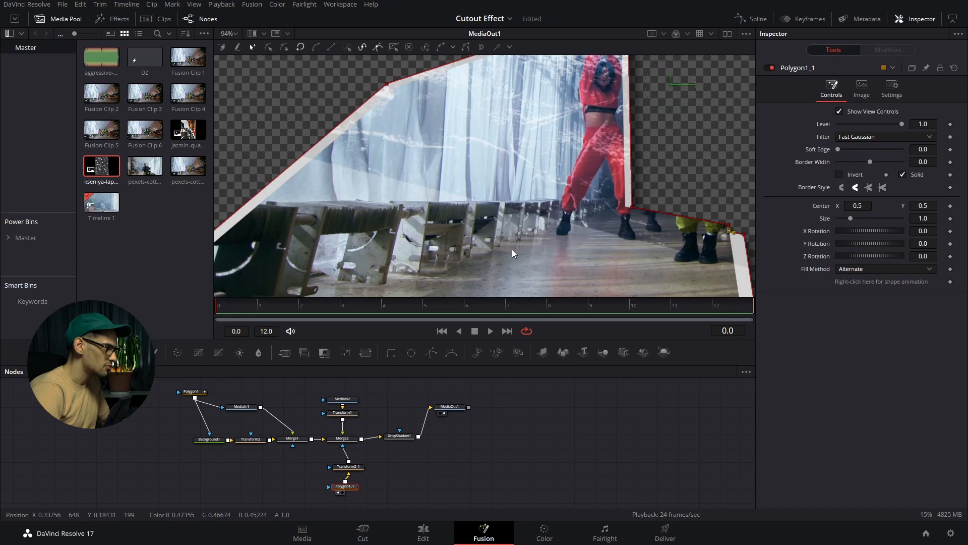
left_click(343, 438)
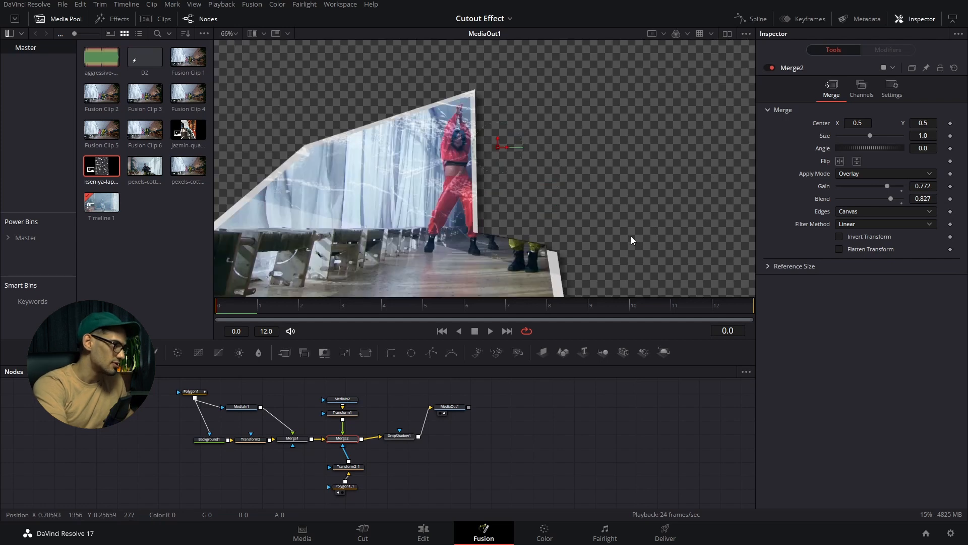
- Set Transform1 Angle 76 and Aspect 1.129, then view the stacked cutout on the Edit timeline
left_click(343, 413)
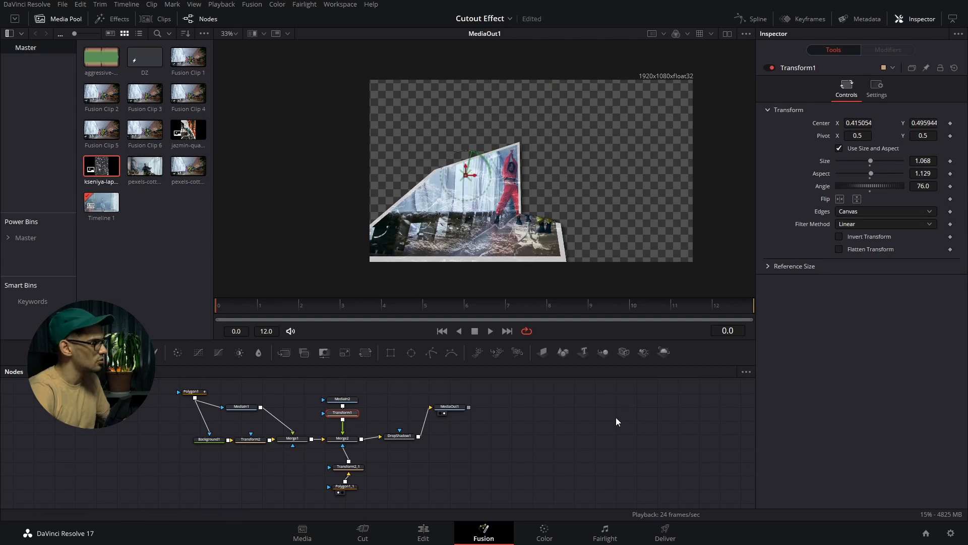
mouse_move(561, 153)
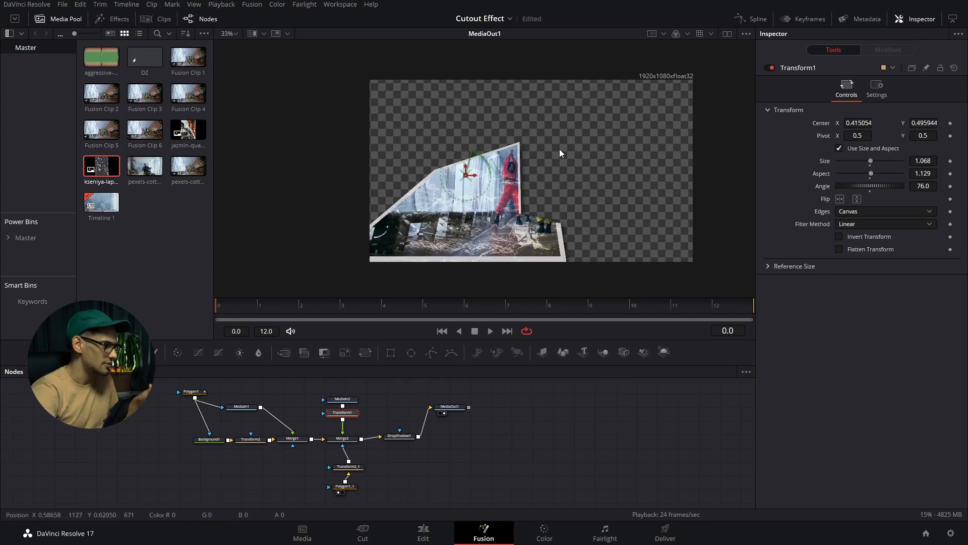
left_click(423, 532)
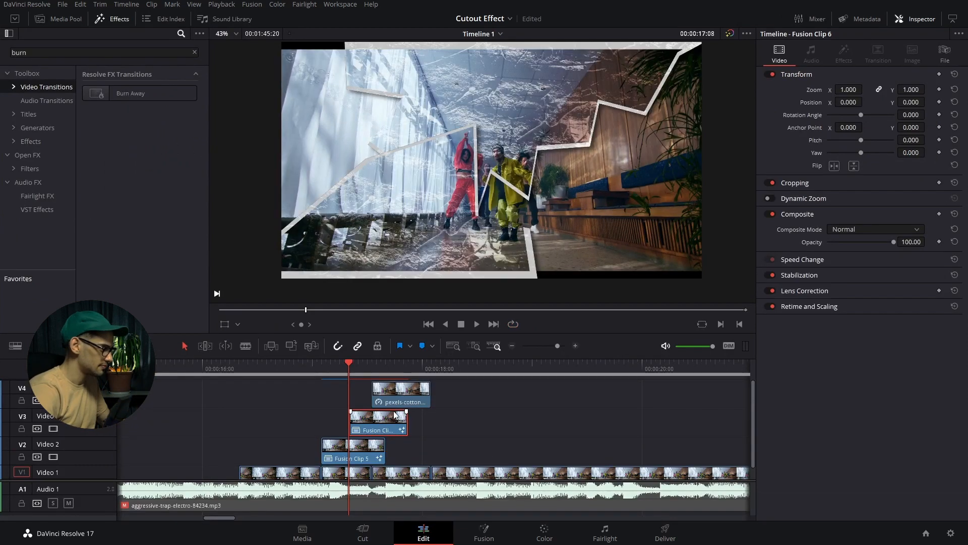
- Shift Fusion Clip 7's Transform2 Center X to 0.459 and play back the three stacked cutouts
left_click(483, 532)
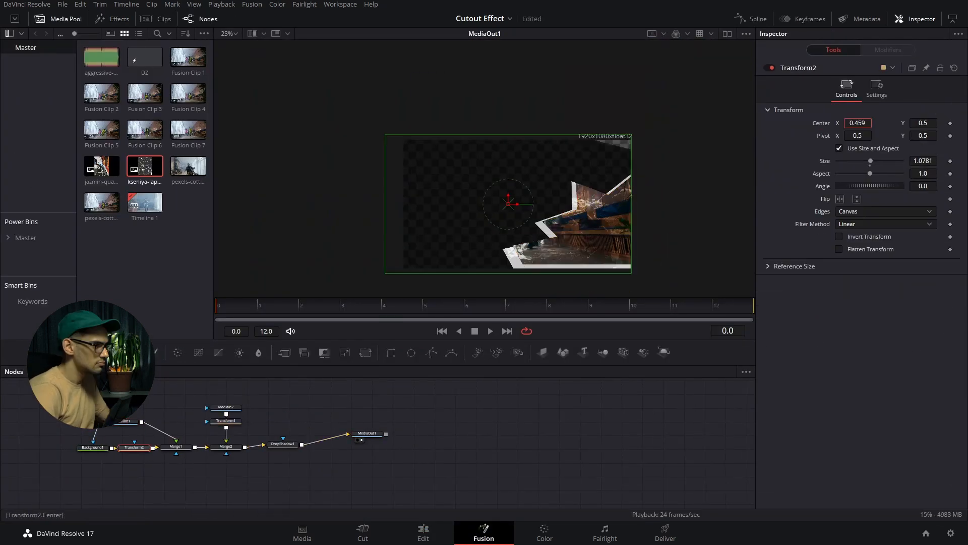
left_click(423, 533)
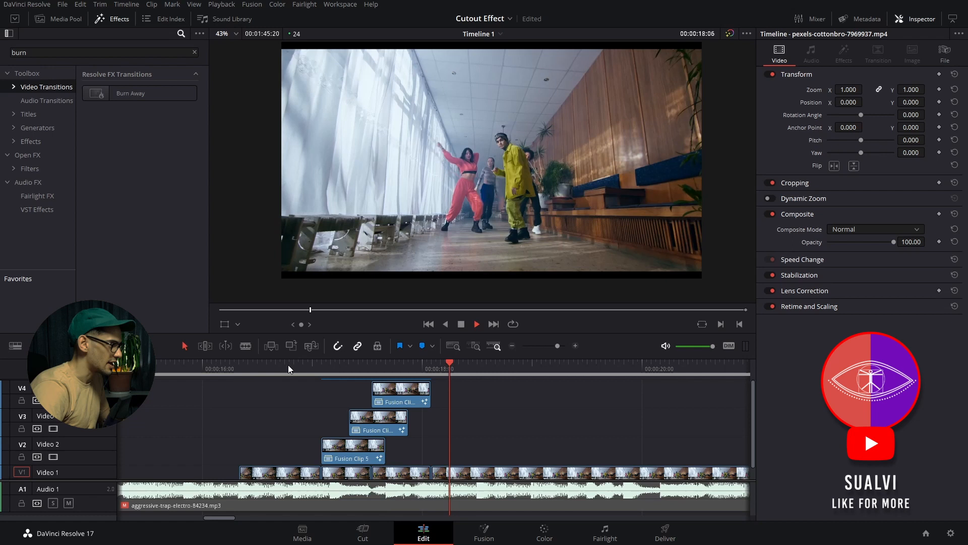
left_click(400, 368)
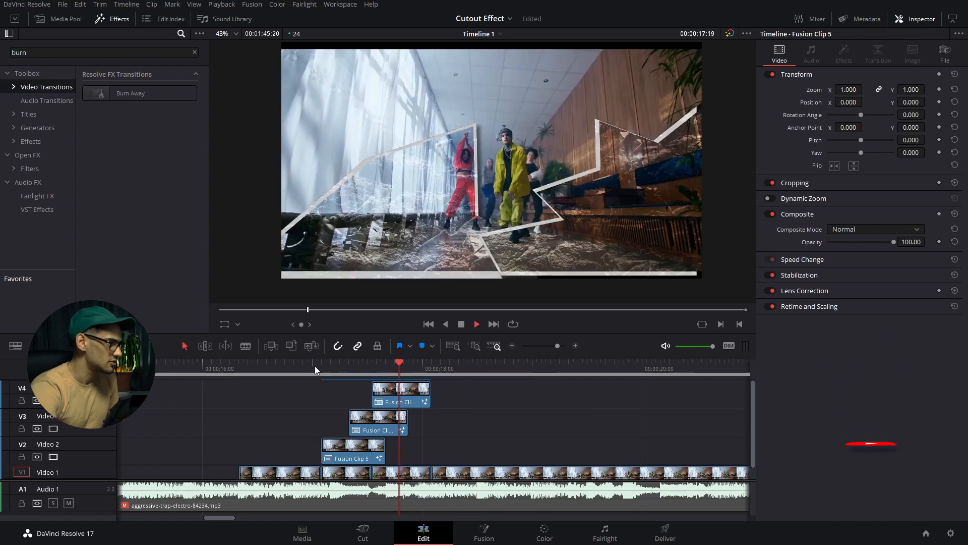